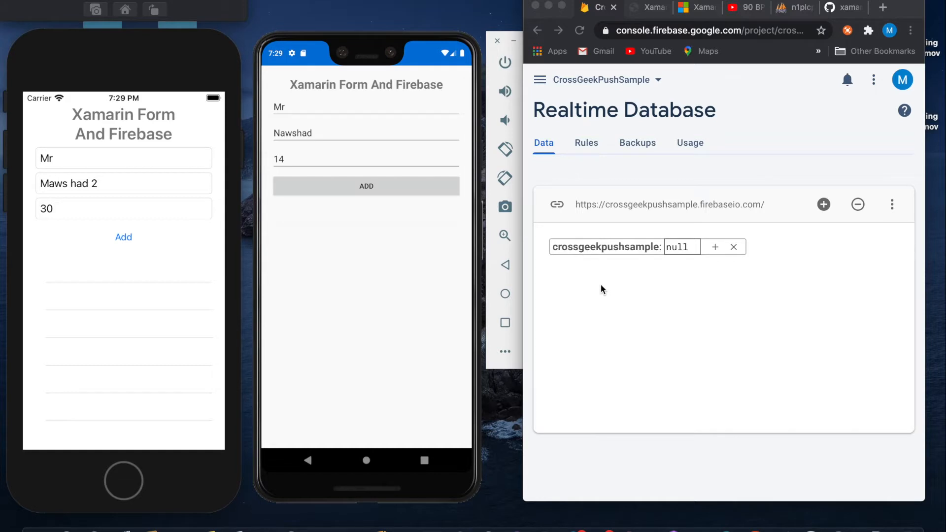
{"action": "mouse_move", "coordinate": [404, 262]}
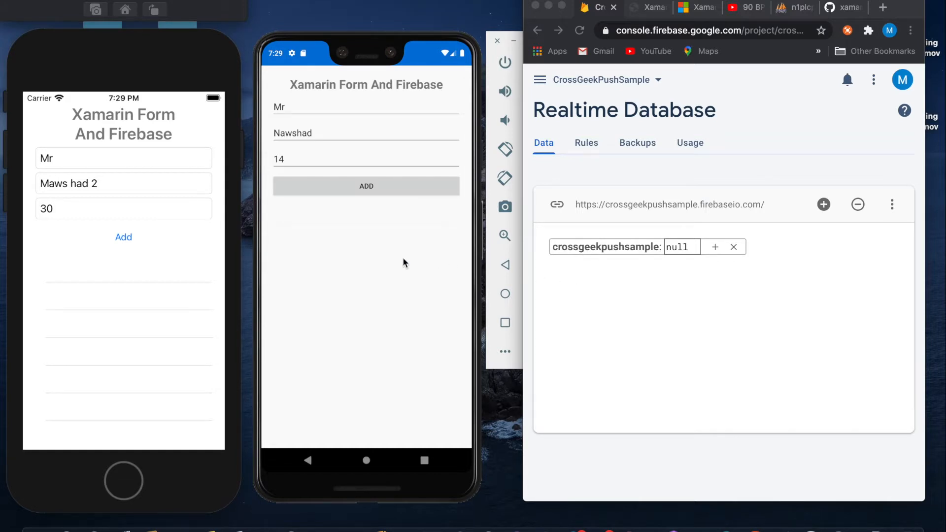
{"action": "mouse_move", "coordinate": [287, 131]}
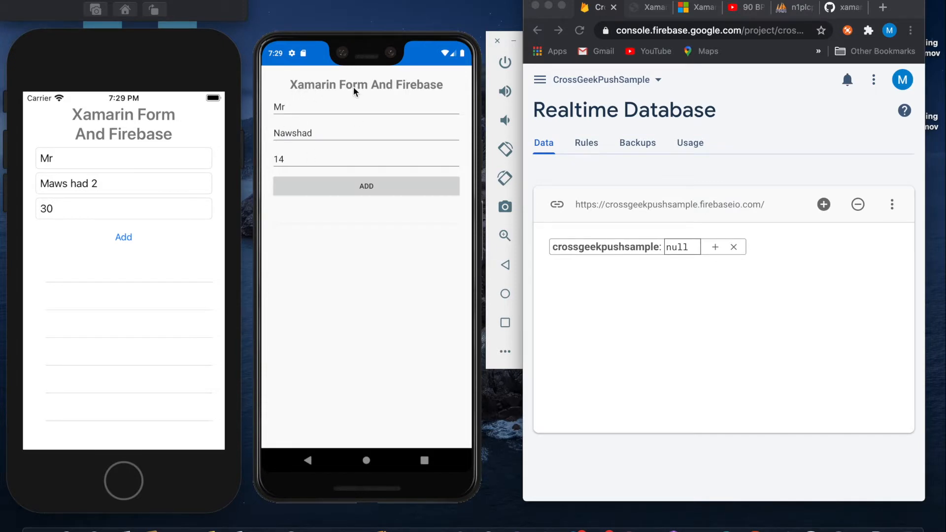
{"action": "mouse_move", "coordinate": [338, 100]}
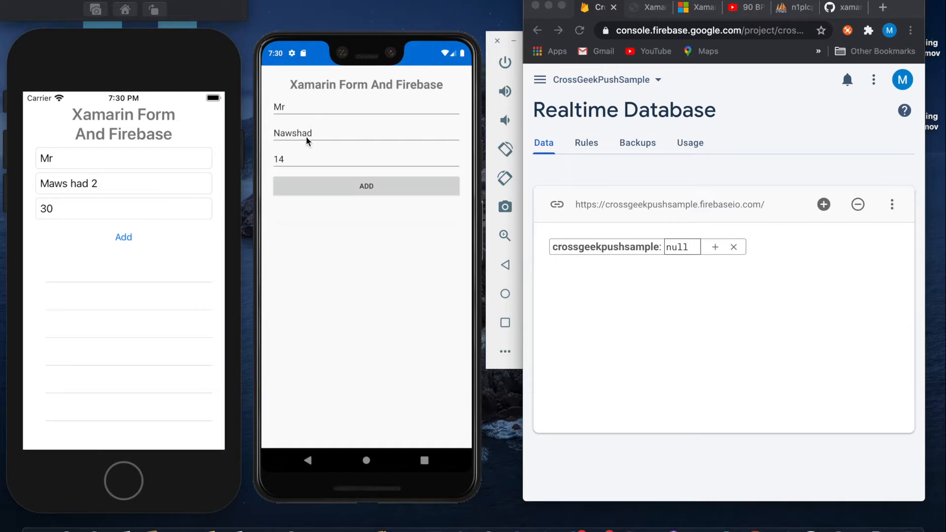
{"action": "mouse_move", "coordinate": [303, 158]}
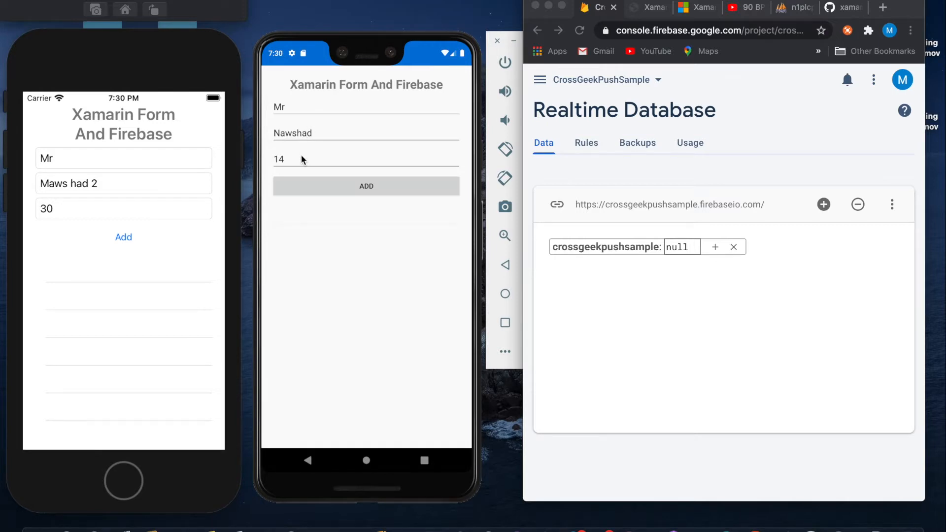
{"action": "mouse_move", "coordinate": [329, 199]}
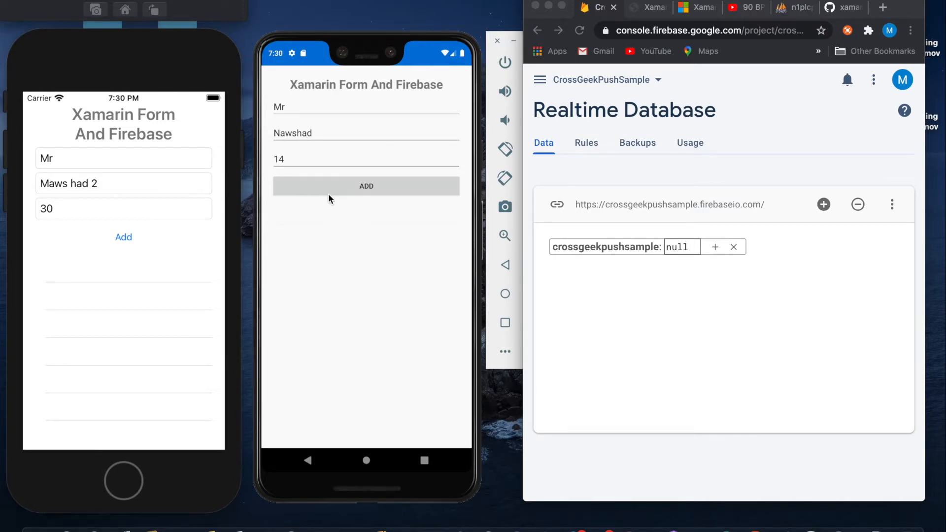
{"action": "mouse_move", "coordinate": [337, 190]}
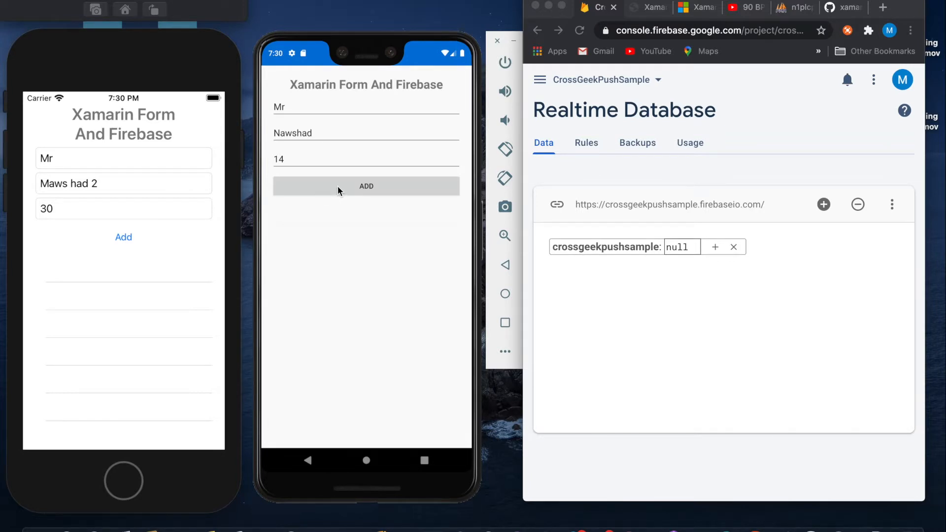
- Add student Mr Nawshad 14 from the Android app
{"action": "left_click", "coordinate": [367, 186]}
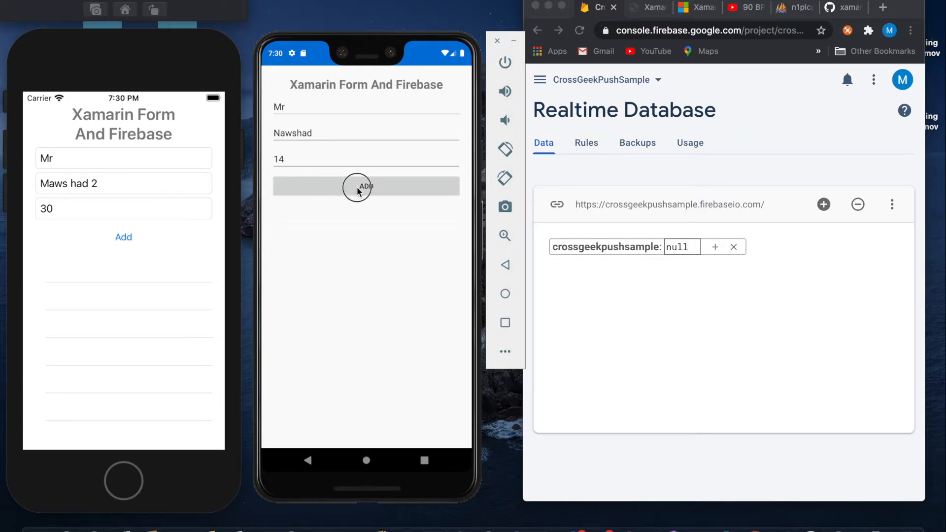
{"action": "left_click", "coordinate": [365, 187]}
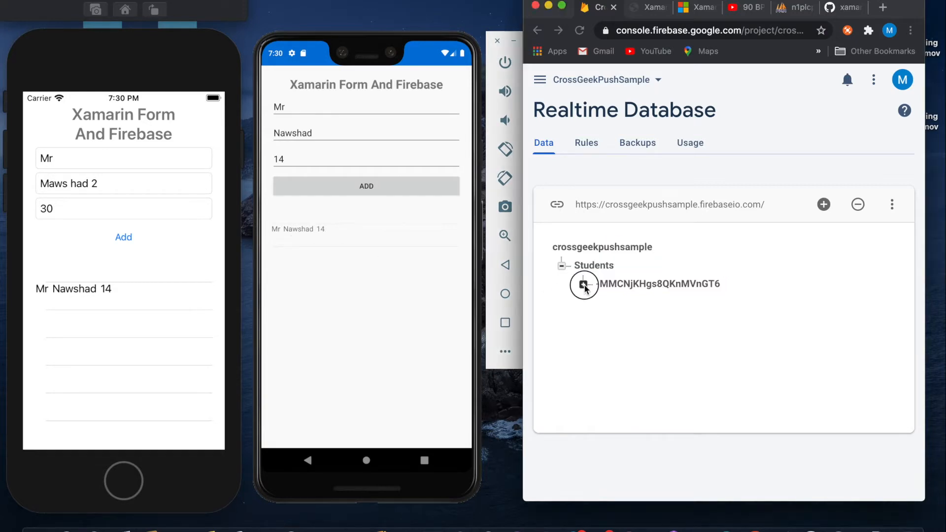
- Inspect the new record under Students in Firebase, then add Mr Maws had 2 30 from the iOS app
{"action": "left_click", "coordinate": [582, 283]}
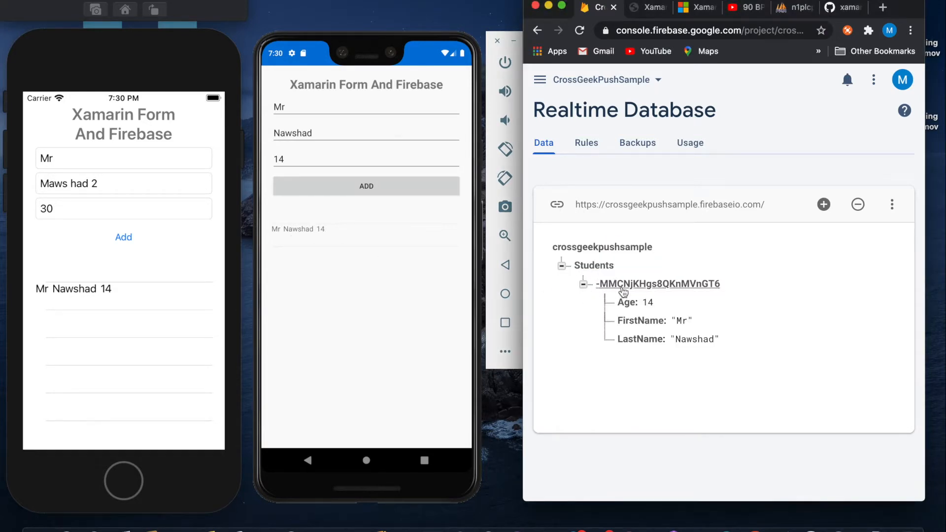
{"action": "left_click", "coordinate": [646, 302]}
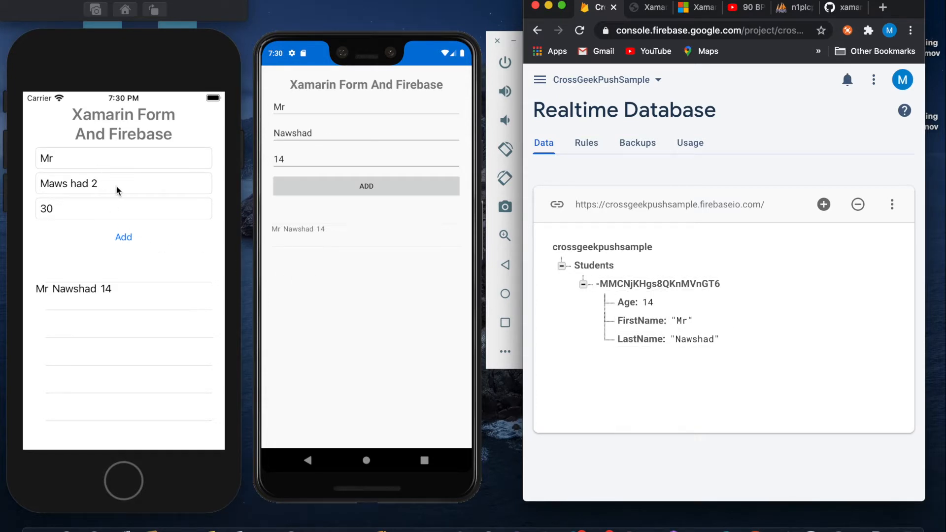
{"action": "mouse_move", "coordinate": [125, 247]}
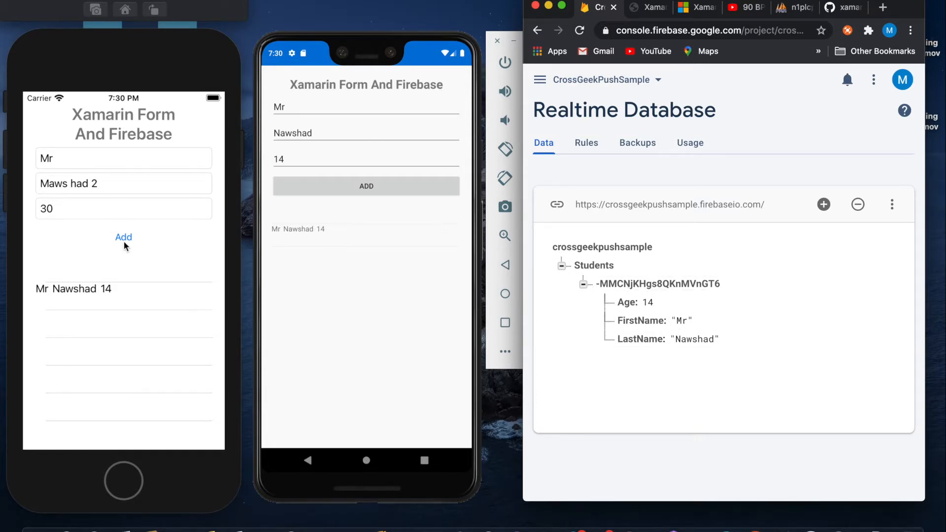
{"action": "left_click", "coordinate": [124, 237]}
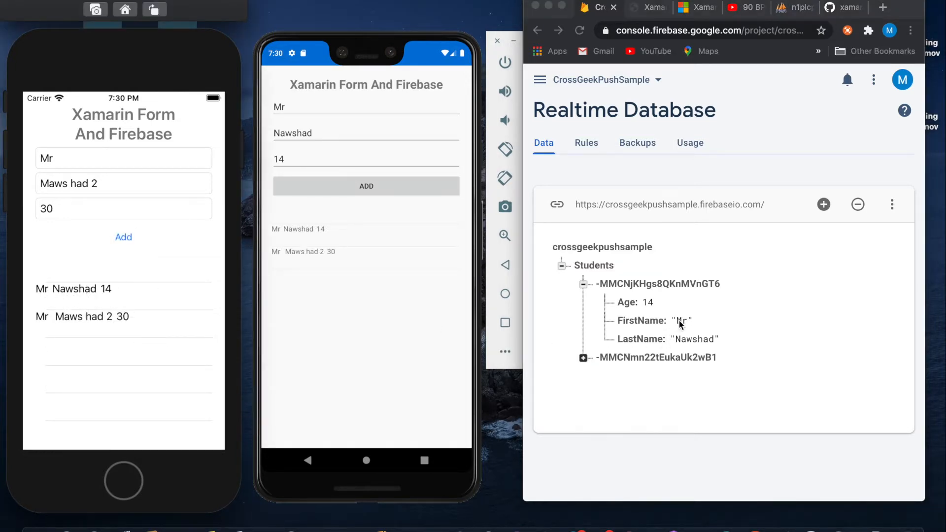
- Edit the second student's LastName to Nash in the Firebase data view
{"action": "left_click", "coordinate": [582, 357]}
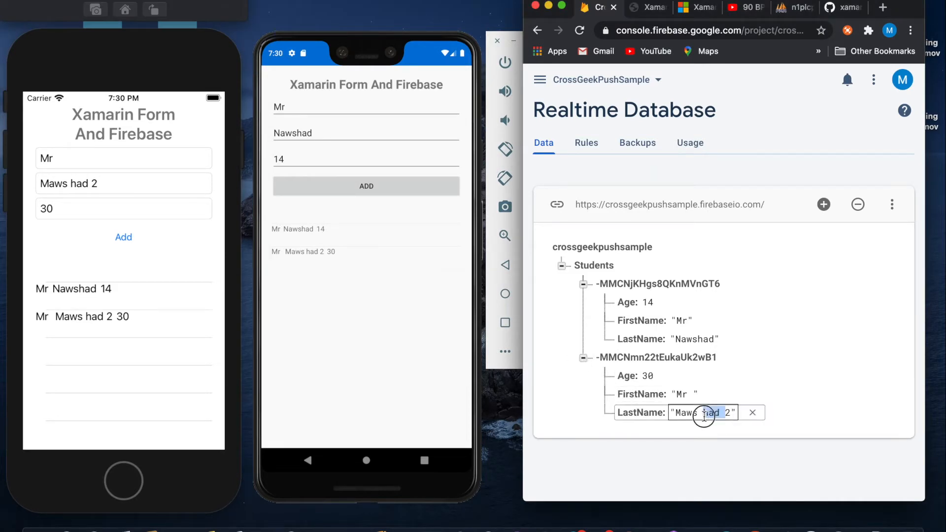
{"action": "type", "text": "M2"}
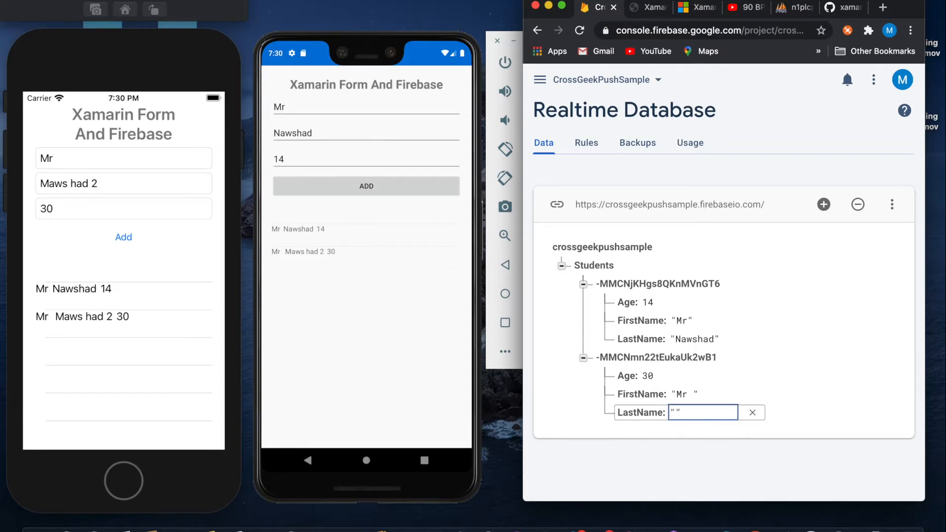
{"action": "type", "text": "Nash"}
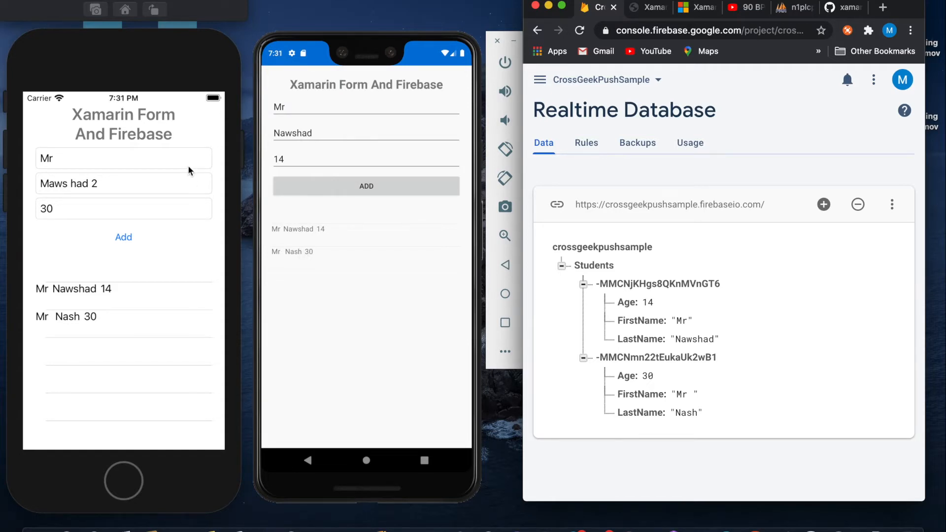
{"action": "mouse_move", "coordinate": [185, 223]}
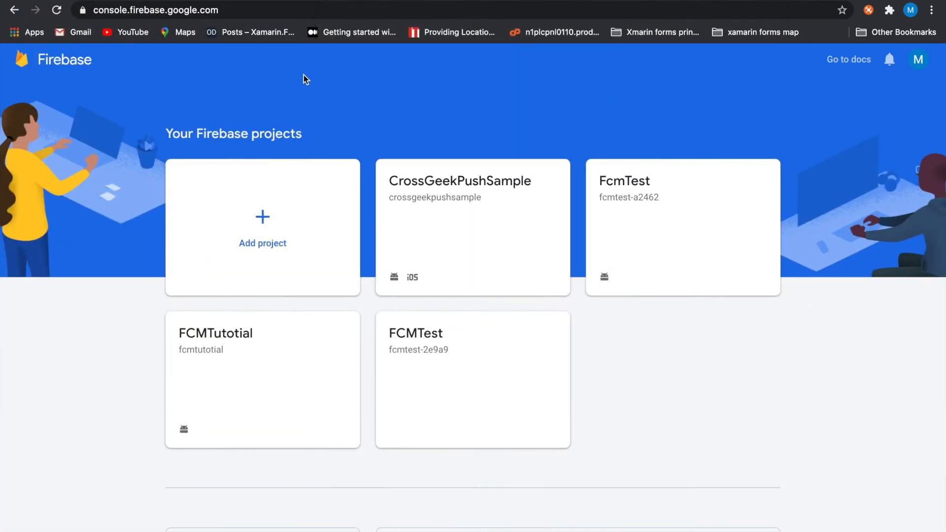
{"action": "mouse_move", "coordinate": [437, 211]}
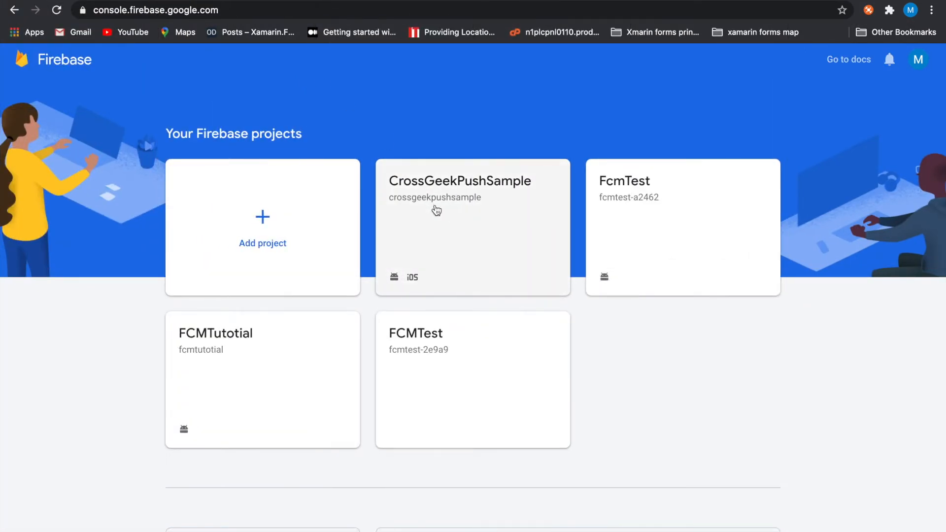
- View the CrossGeekPushSample Realtime Database rules with read and write set to auth==null
{"action": "left_click", "coordinate": [460, 181]}
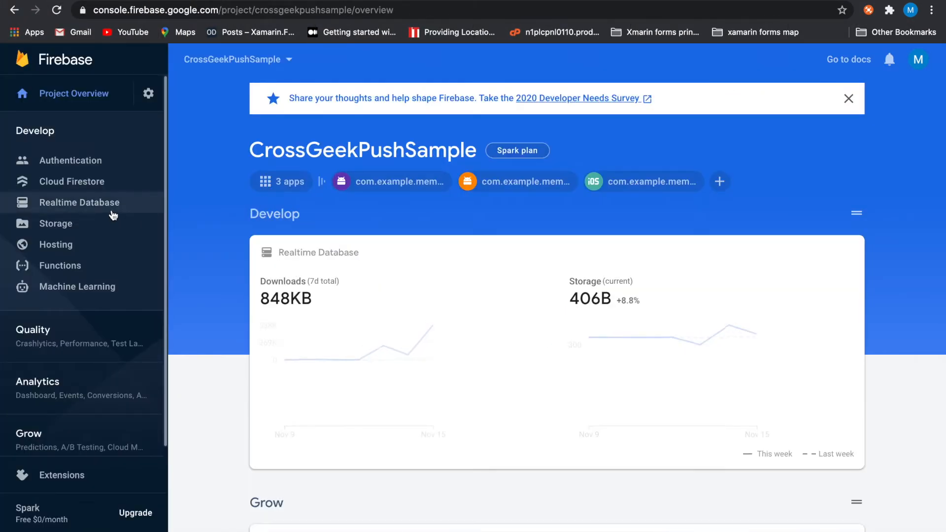
{"action": "left_click", "coordinate": [78, 202]}
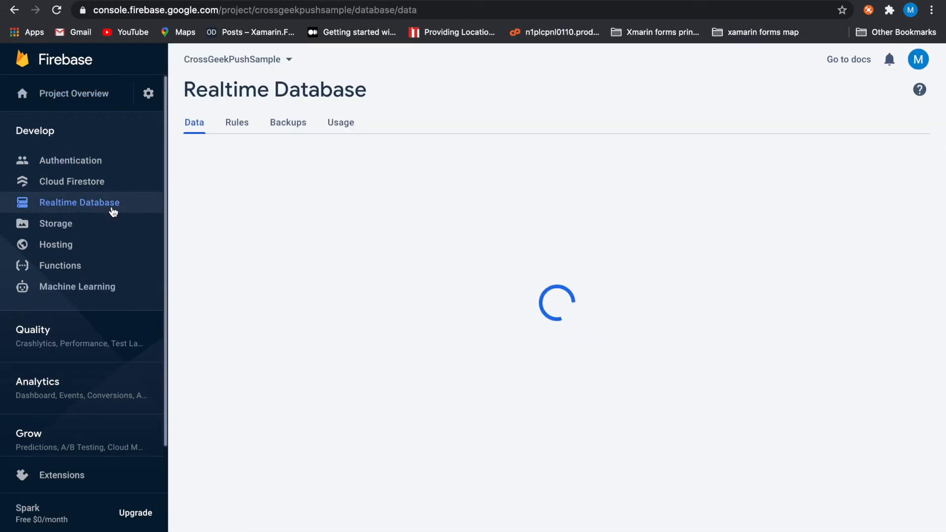
{"action": "left_click", "coordinate": [78, 202]}
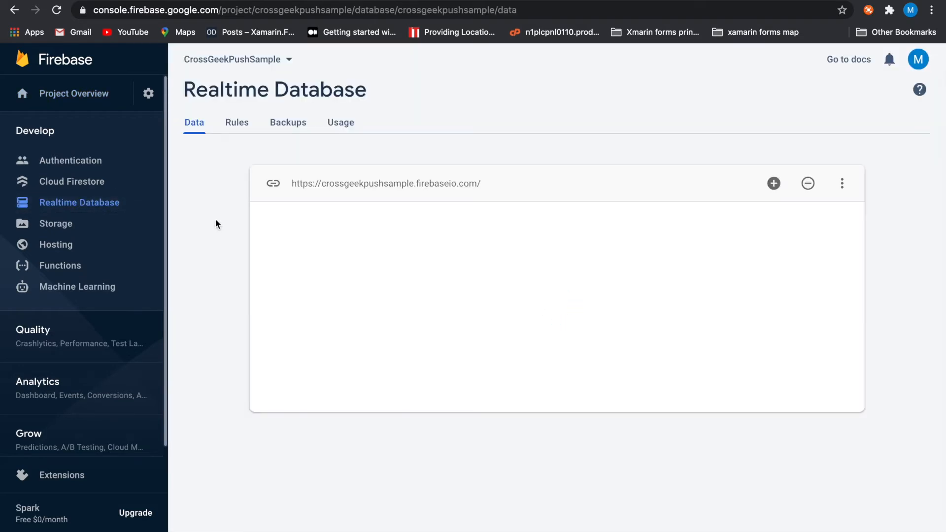
{"action": "left_click", "coordinate": [236, 122]}
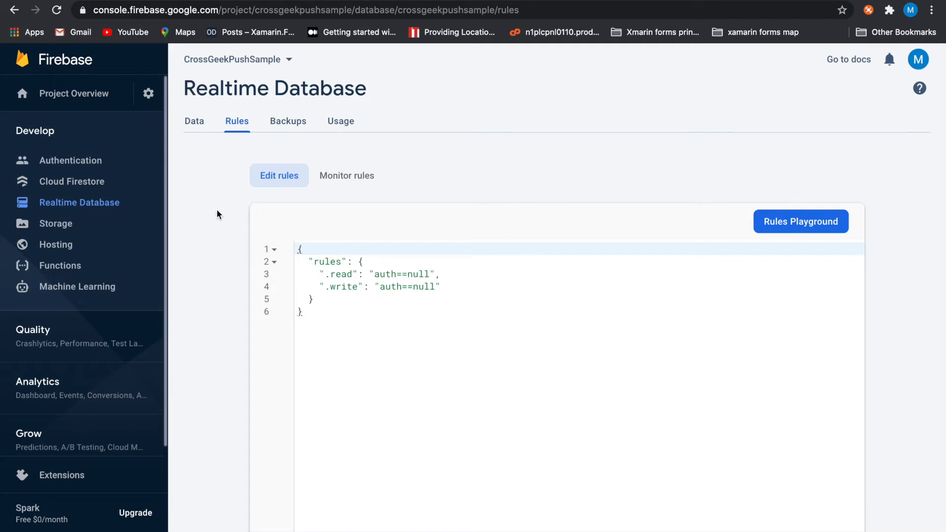
- Return to the Realtime Database Data view showing the stored students
{"action": "left_click", "coordinate": [194, 122]}
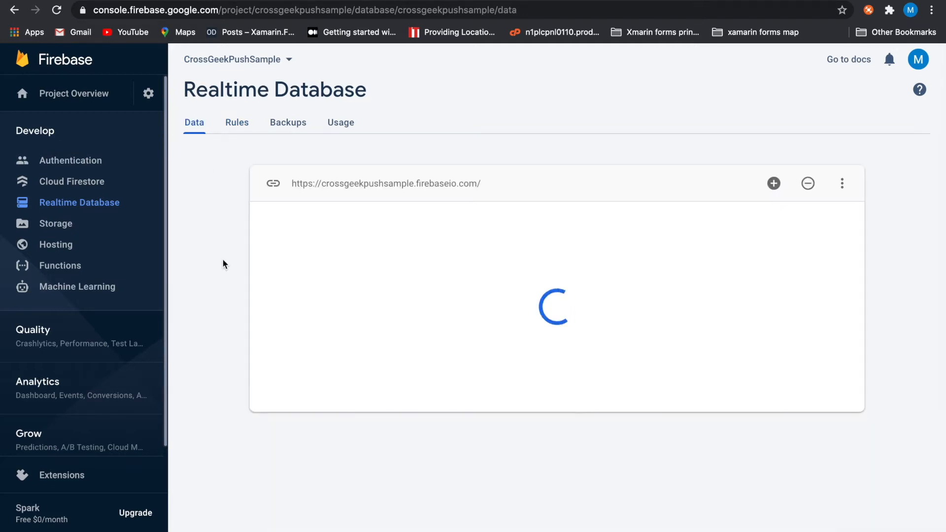
{"action": "left_click", "coordinate": [385, 184]}
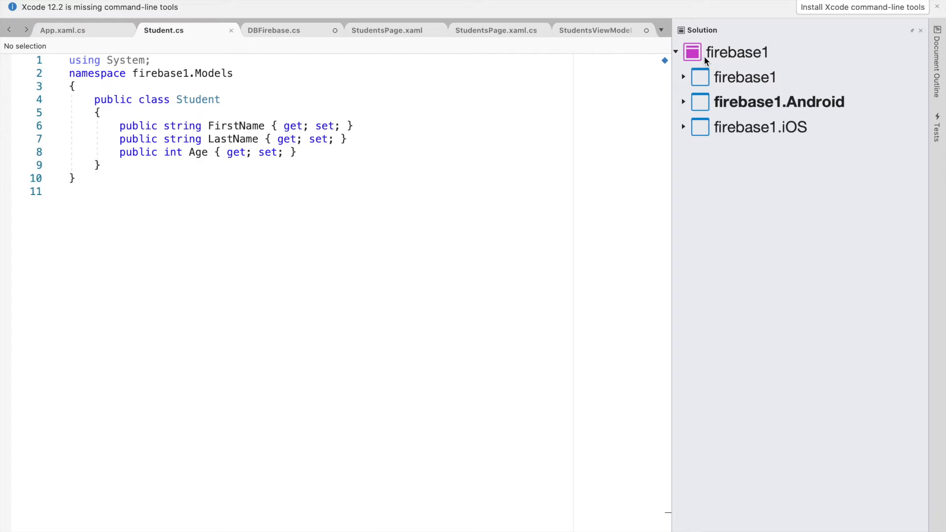
- Expand the firebase1 project's dependencies to show its NuGet packages, including FirebaseDatabase.net
{"action": "left_click", "coordinate": [684, 77]}
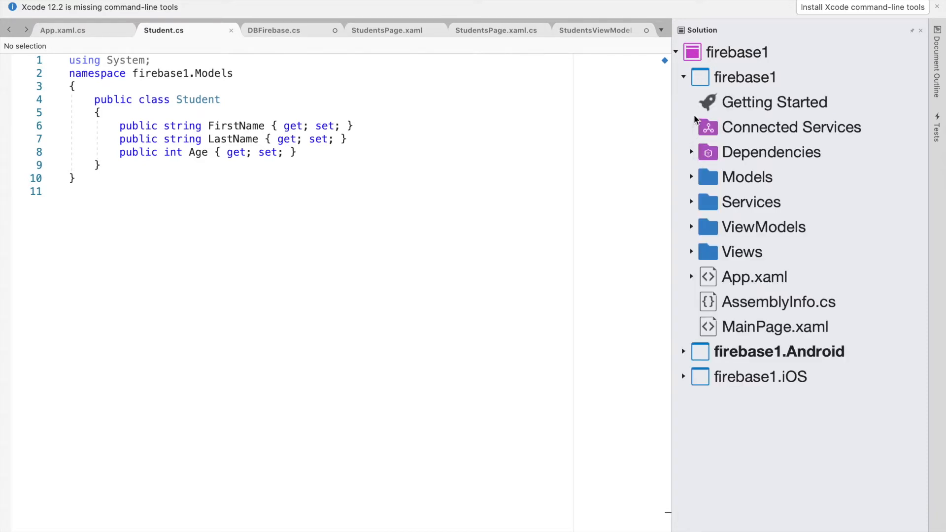
{"action": "left_click", "coordinate": [692, 152]}
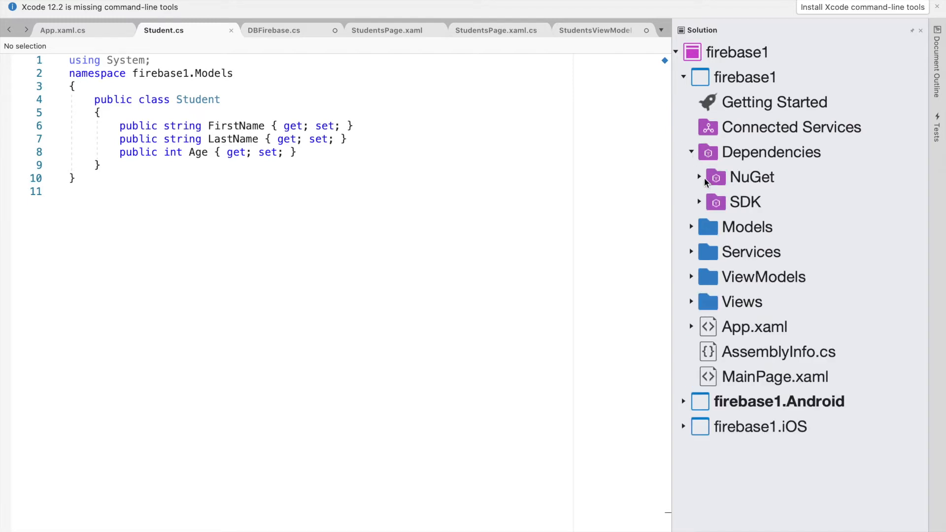
{"action": "left_click", "coordinate": [700, 176]}
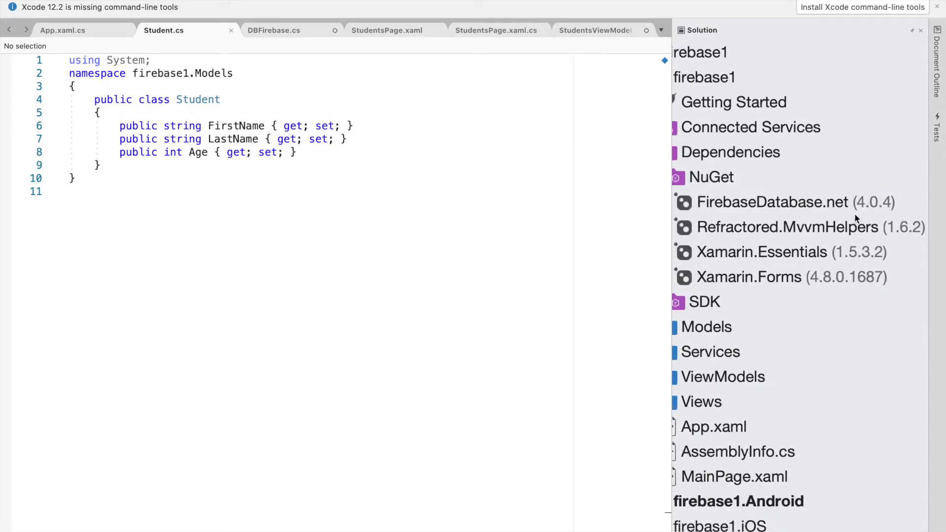
{"action": "left_click", "coordinate": [784, 202]}
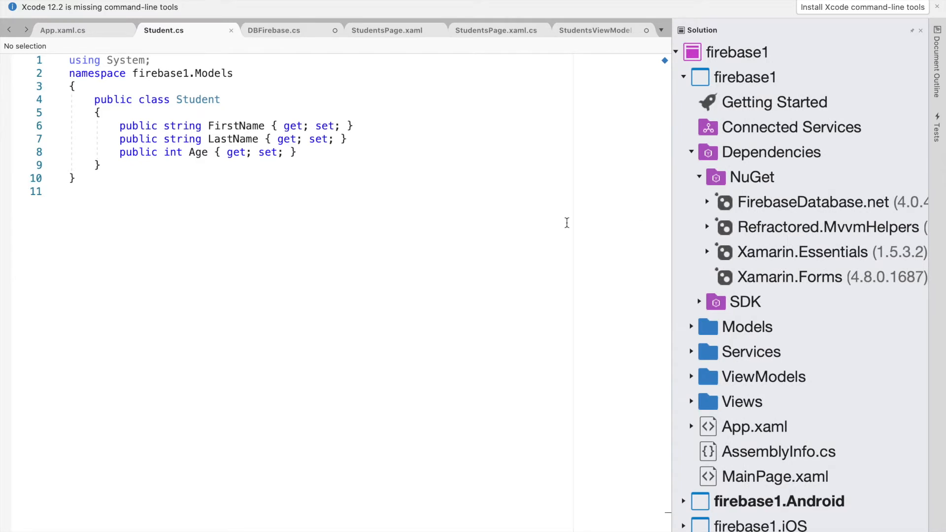
{"action": "mouse_move", "coordinate": [705, 251]}
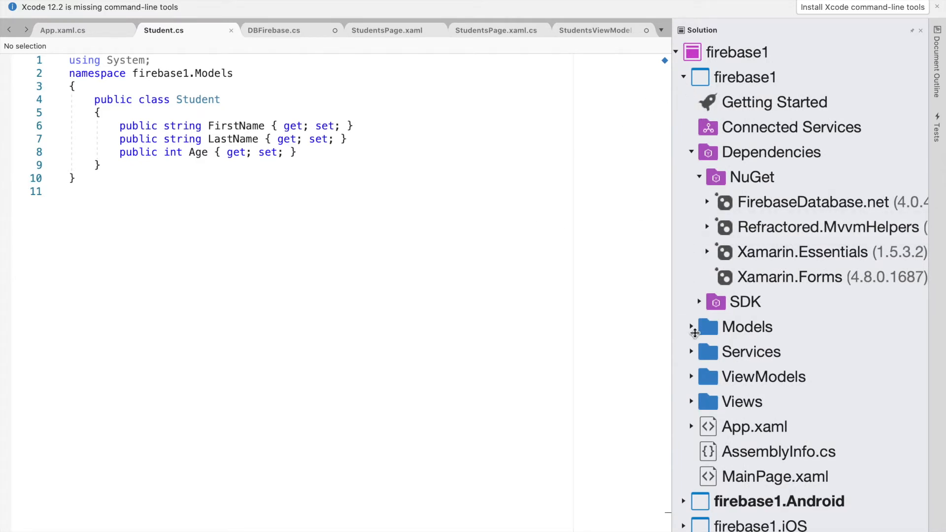
{"action": "mouse_move", "coordinate": [822, 335]}
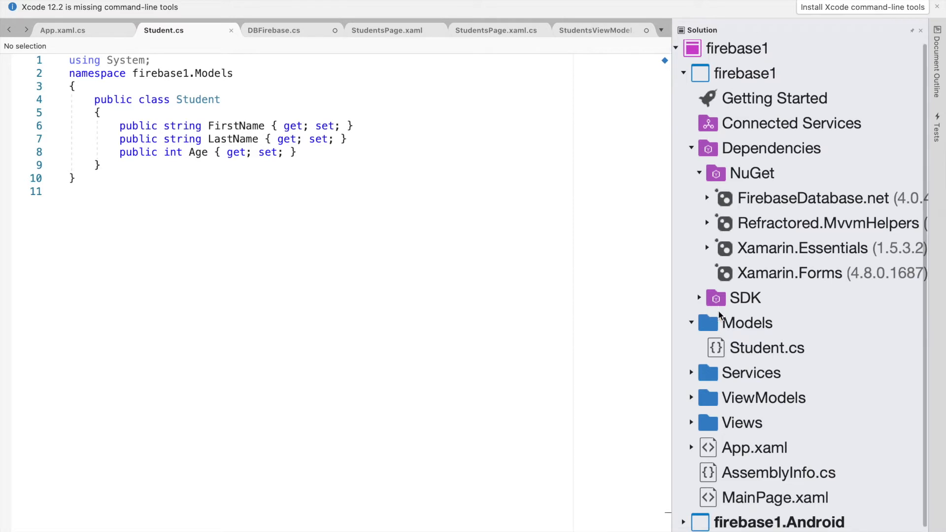
- Switch to StudentsPage.xaml showing the Grid with StackLayout and Students ListView
{"action": "left_click", "coordinate": [386, 30]}
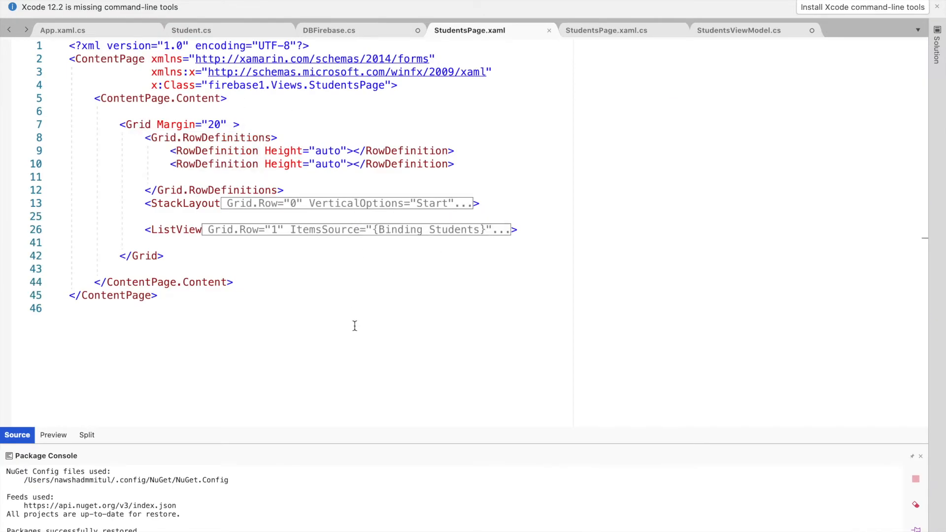
{"action": "mouse_move", "coordinate": [233, 169]}
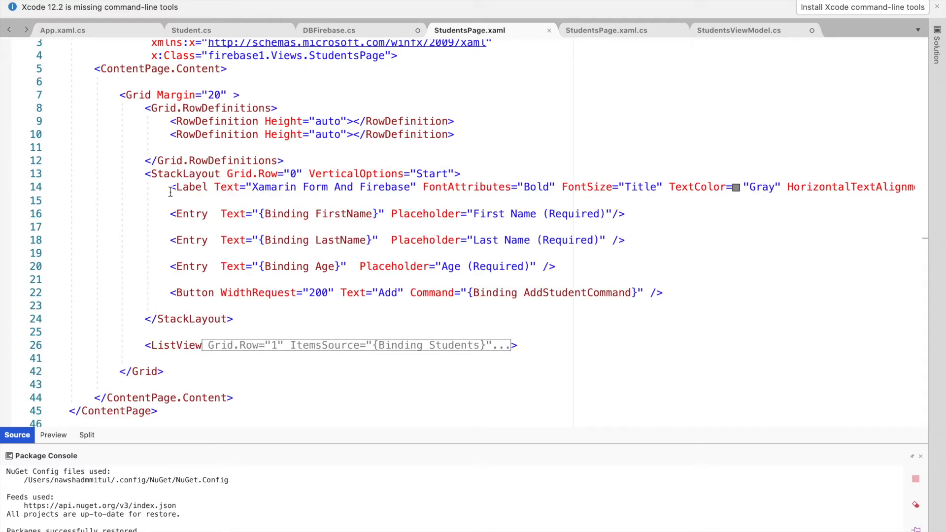
{"action": "mouse_move", "coordinate": [162, 210]}
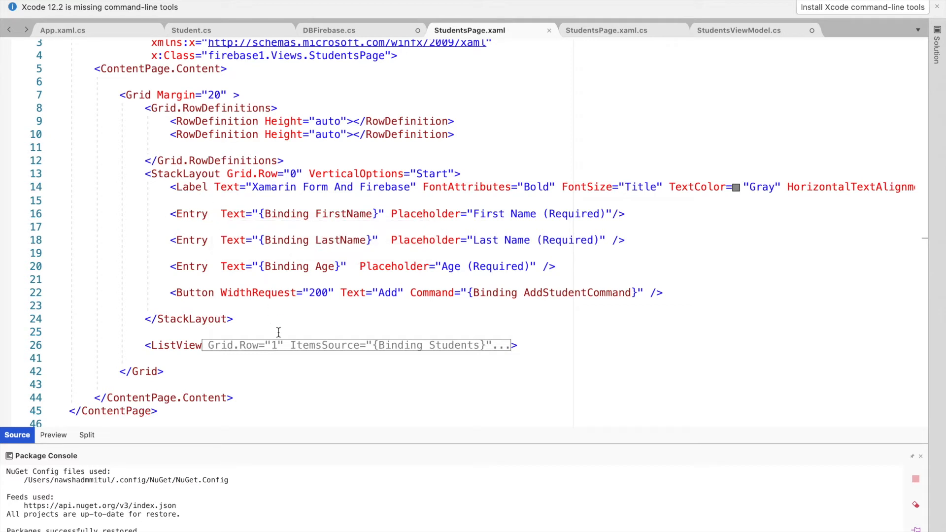
{"action": "mouse_move", "coordinate": [306, 219]}
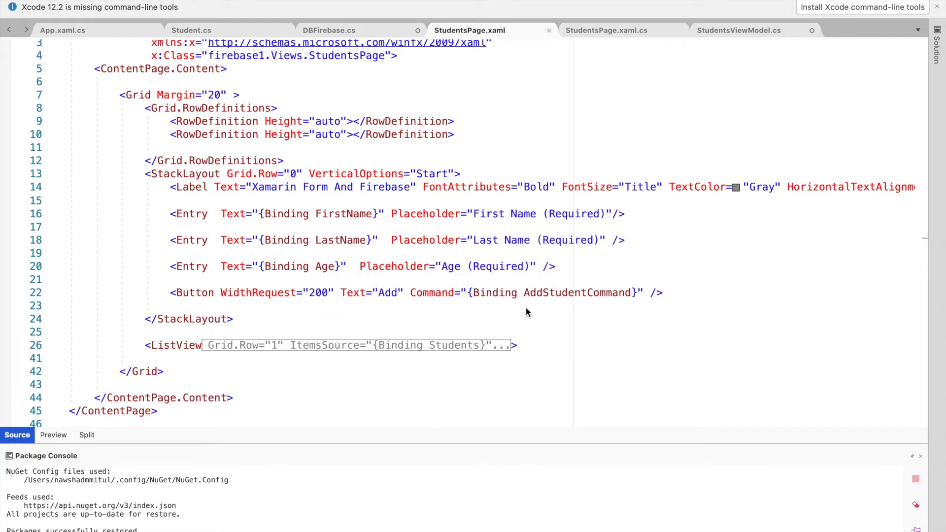
{"action": "mouse_move", "coordinate": [491, 293]}
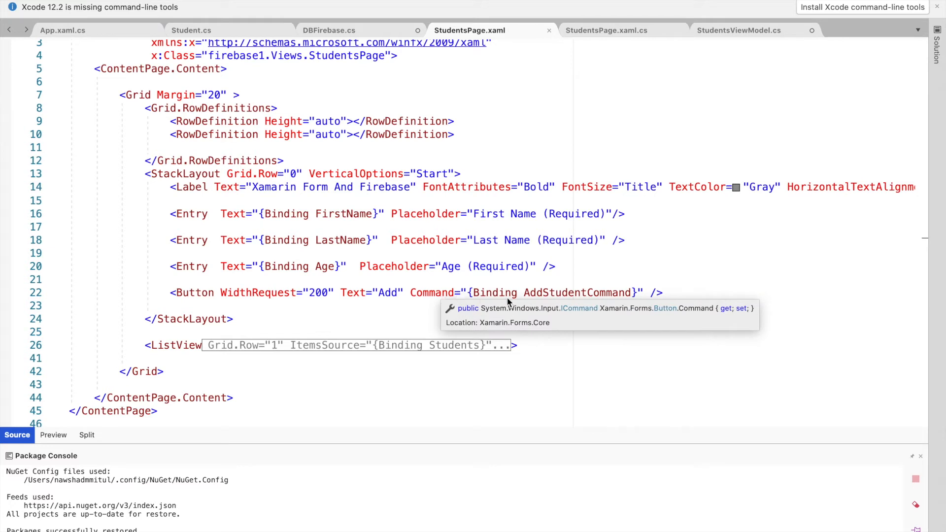
{"action": "mouse_move", "coordinate": [627, 299]}
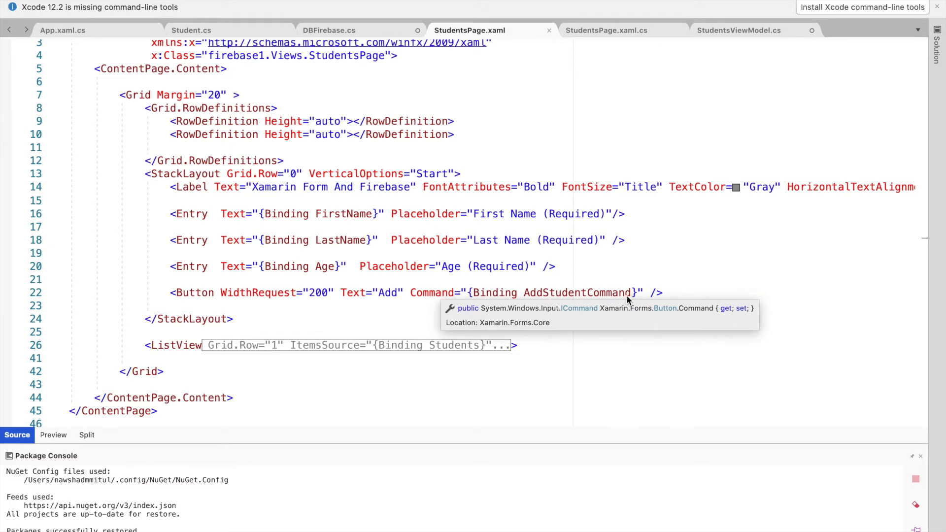
{"action": "mouse_move", "coordinate": [321, 328]}
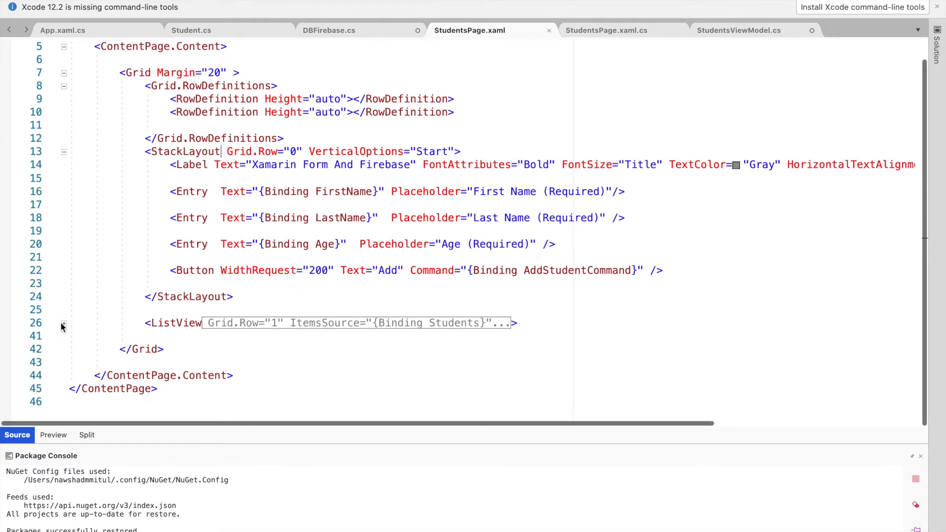
- Unfold the ListView item template with FirstName, LastName and Age labels
{"action": "left_click", "coordinate": [63, 323]}
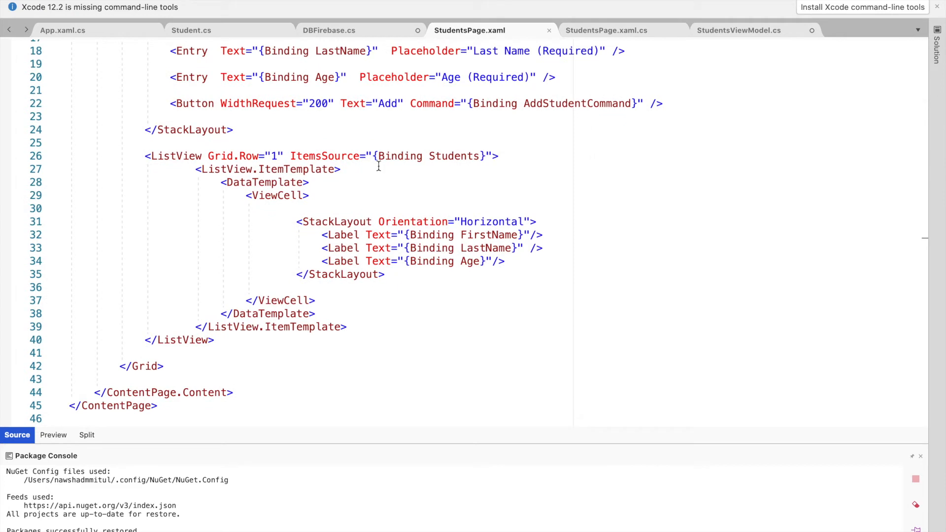
{"action": "mouse_move", "coordinate": [441, 156]}
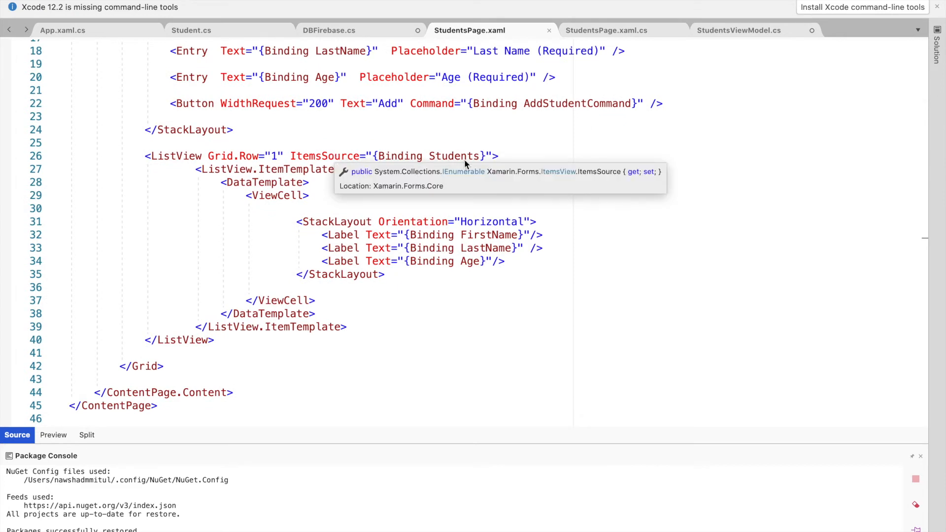
{"action": "mouse_move", "coordinate": [196, 305]}
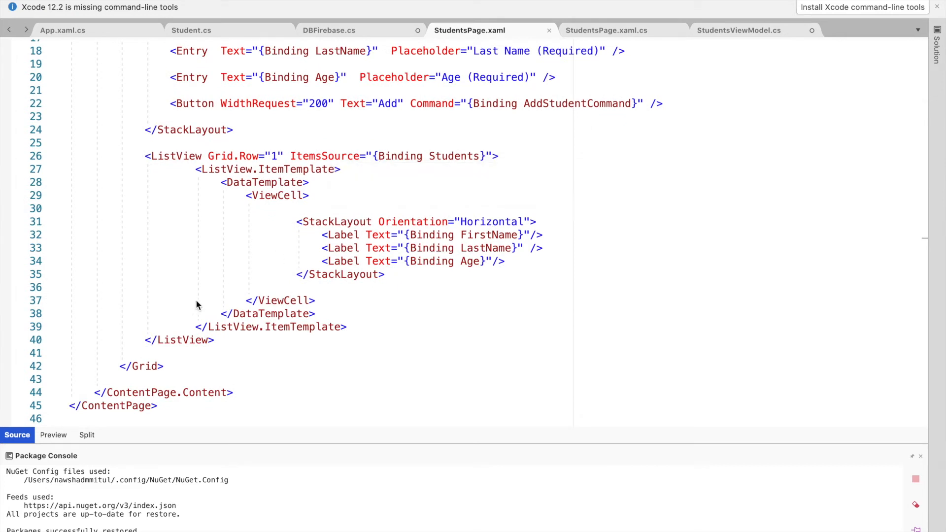
{"action": "mouse_move", "coordinate": [369, 288]}
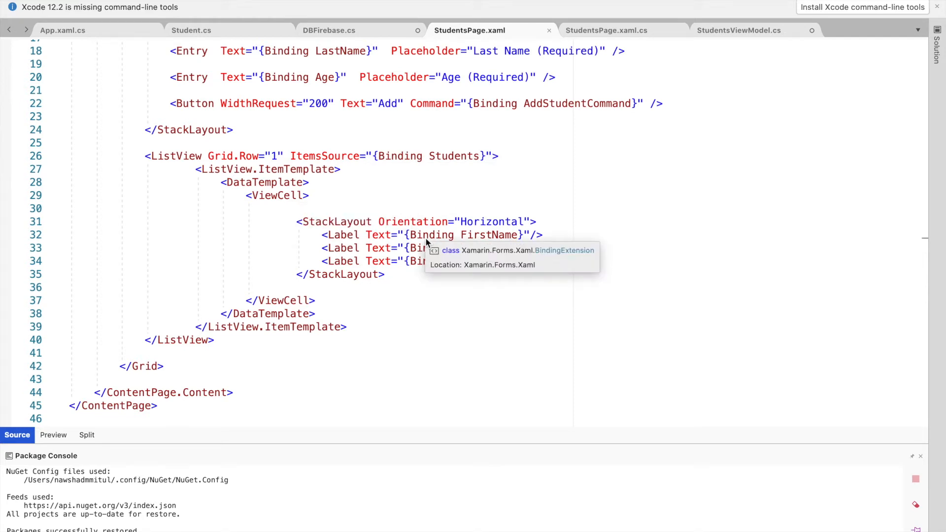
{"action": "mouse_move", "coordinate": [477, 276]}
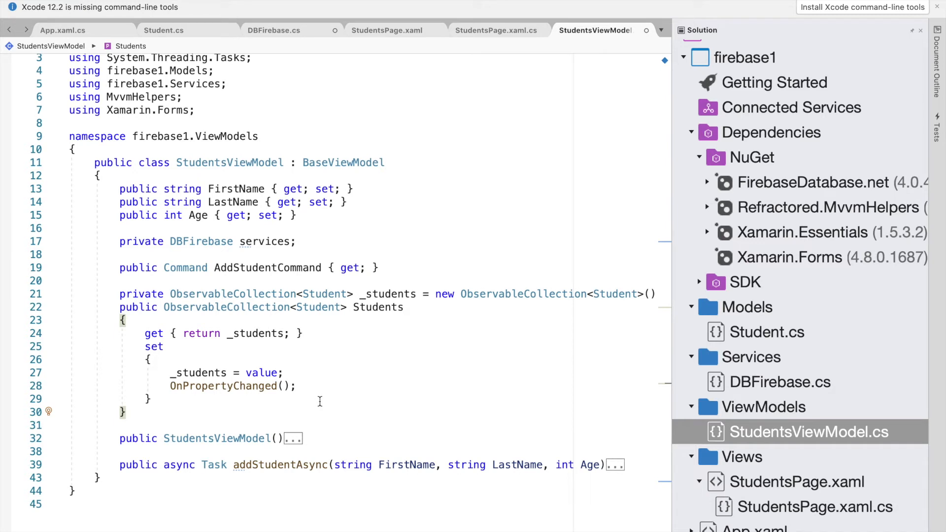
{"action": "mouse_move", "coordinate": [279, 190]}
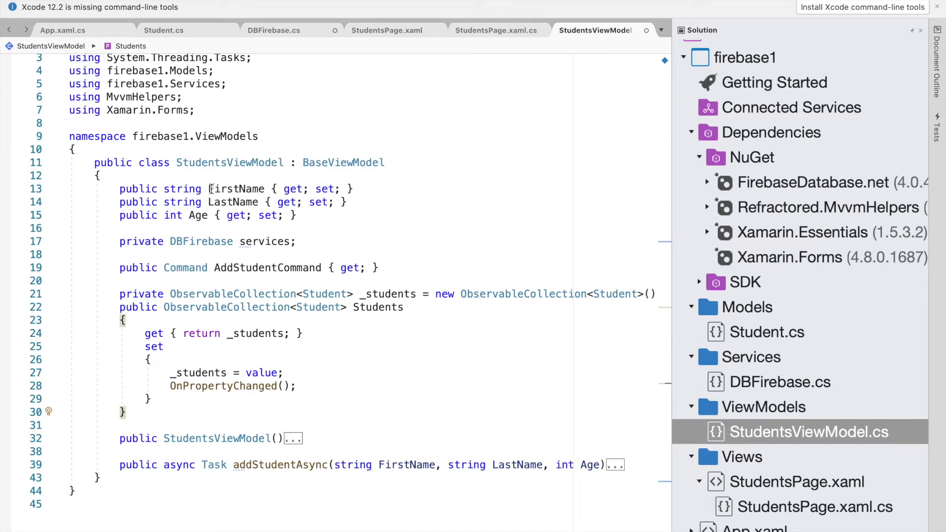
{"action": "mouse_move", "coordinate": [232, 202]}
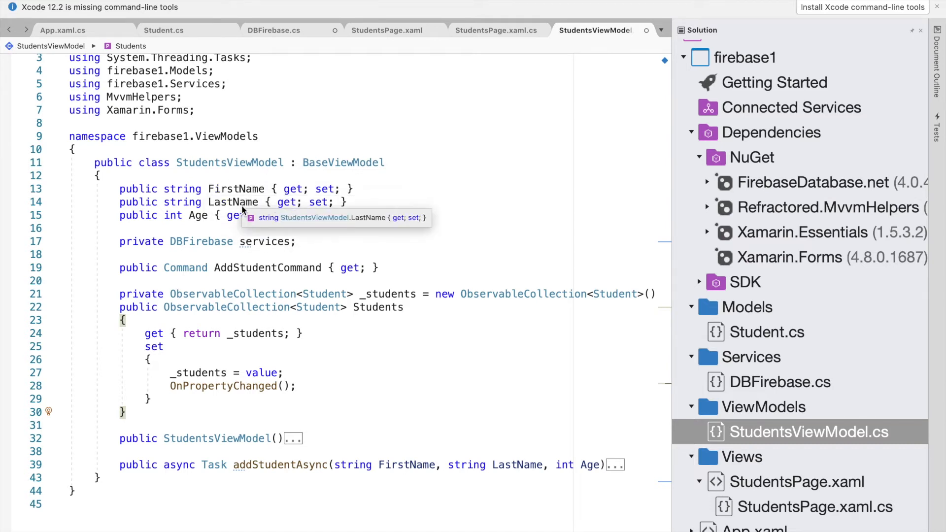
{"action": "mouse_move", "coordinate": [201, 241]}
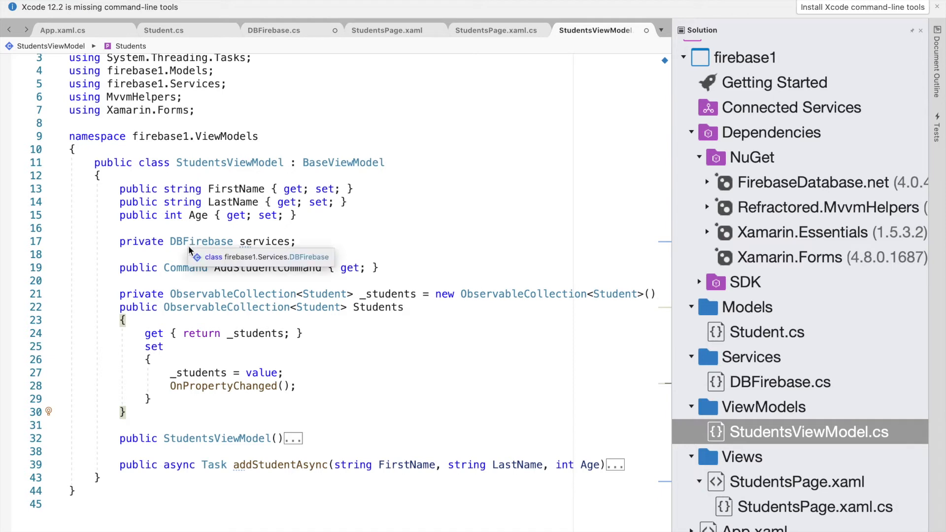
{"action": "mouse_move", "coordinate": [226, 236]}
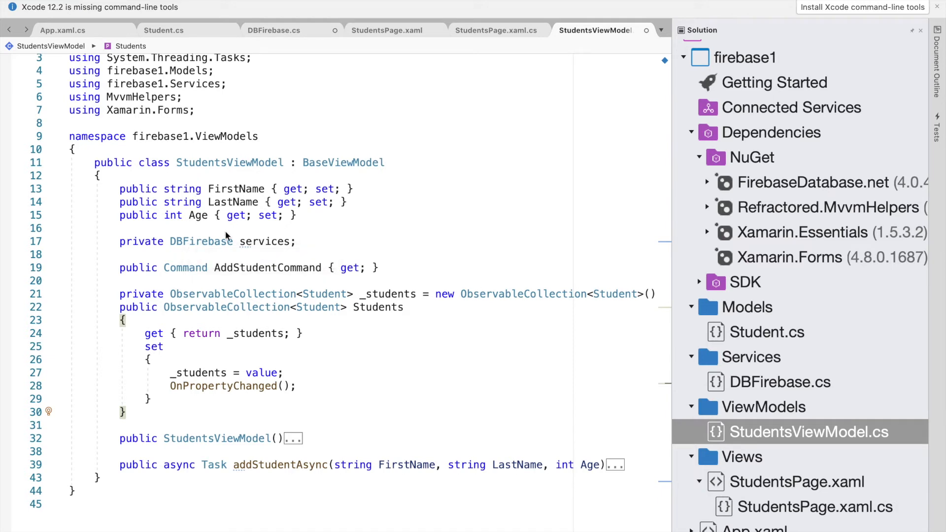
{"action": "mouse_move", "coordinate": [264, 241]}
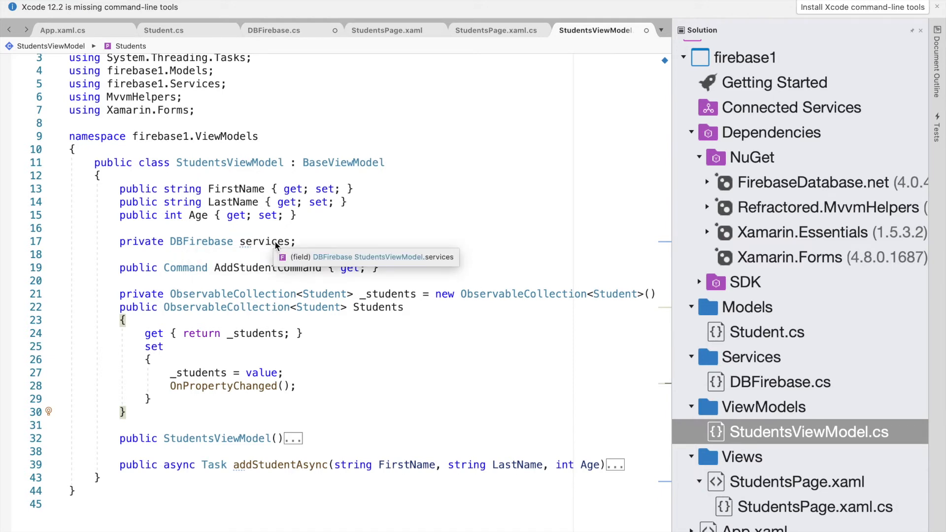
{"action": "mouse_move", "coordinate": [309, 244]}
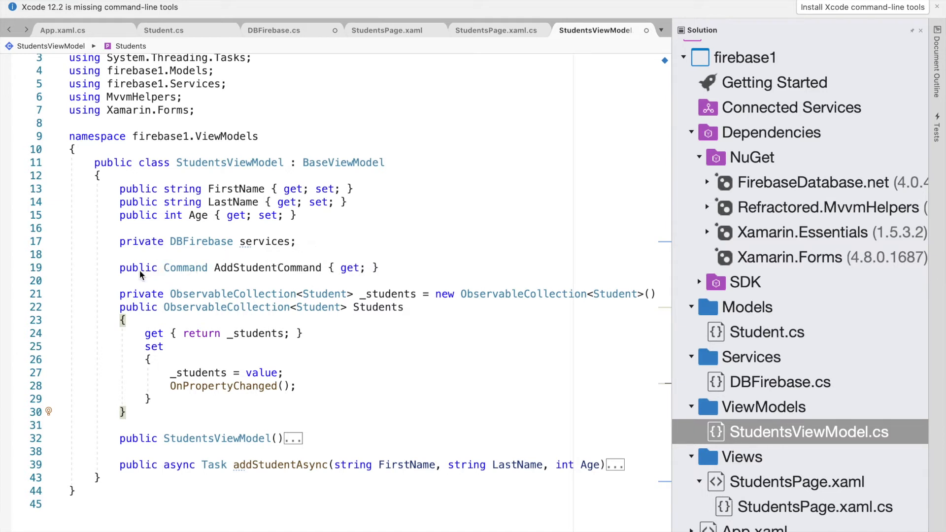
{"action": "mouse_move", "coordinate": [265, 268]}
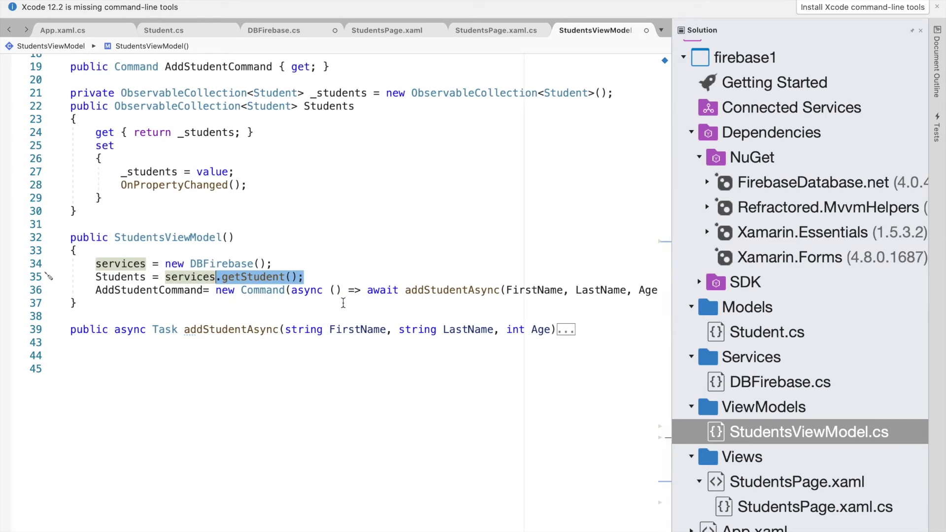
- Scroll across the StudentsViewModel constructor setting up DBFirebase and AddStudentCommand
{"action": "scroll", "scroll_direction": "right", "scroll_amount": 3}
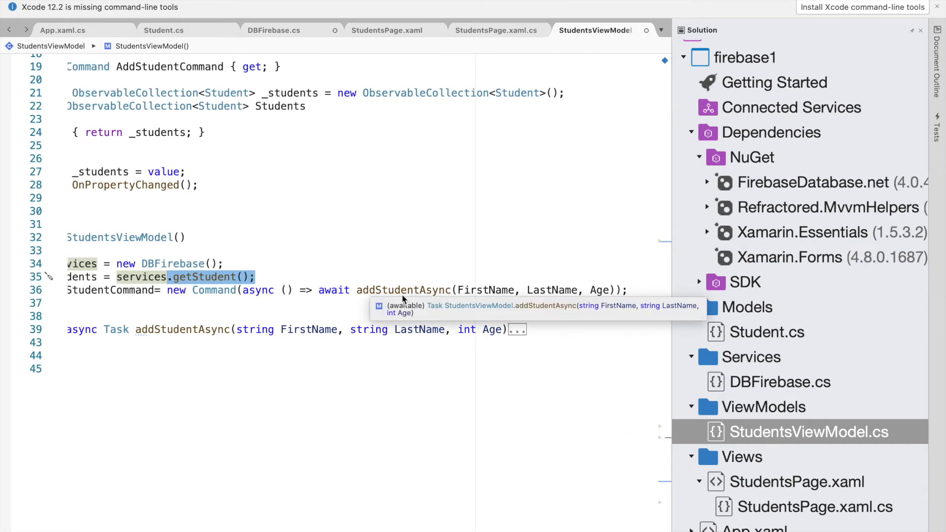
{"action": "mouse_move", "coordinate": [477, 291]}
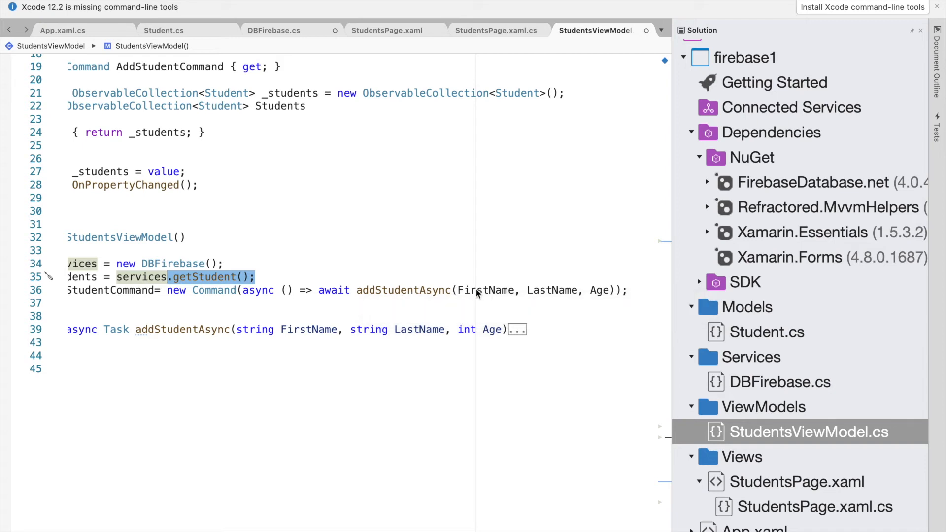
{"action": "mouse_move", "coordinate": [596, 290]}
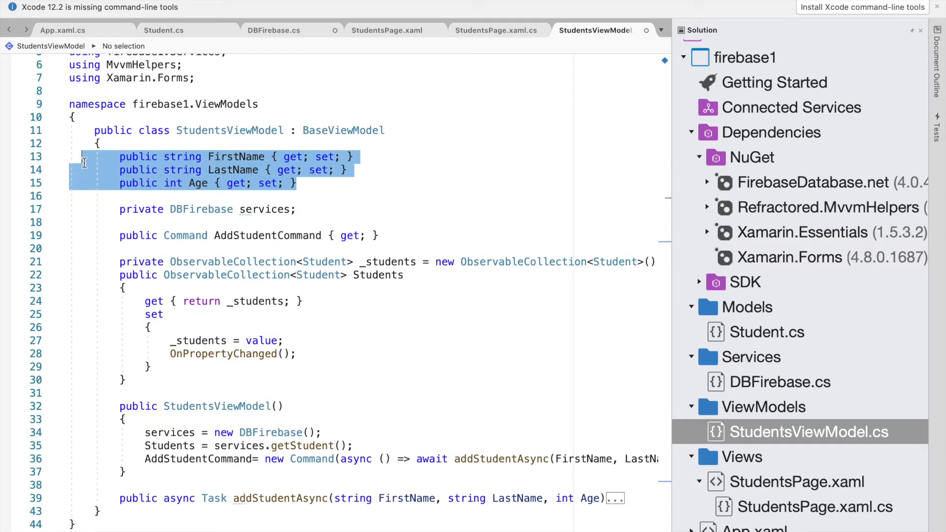
- Scroll to addStudentAsync awaiting services.AddStudent with FirstName, LastName and Age
{"action": "scroll", "scroll_direction": "down", "scroll_amount": 3}
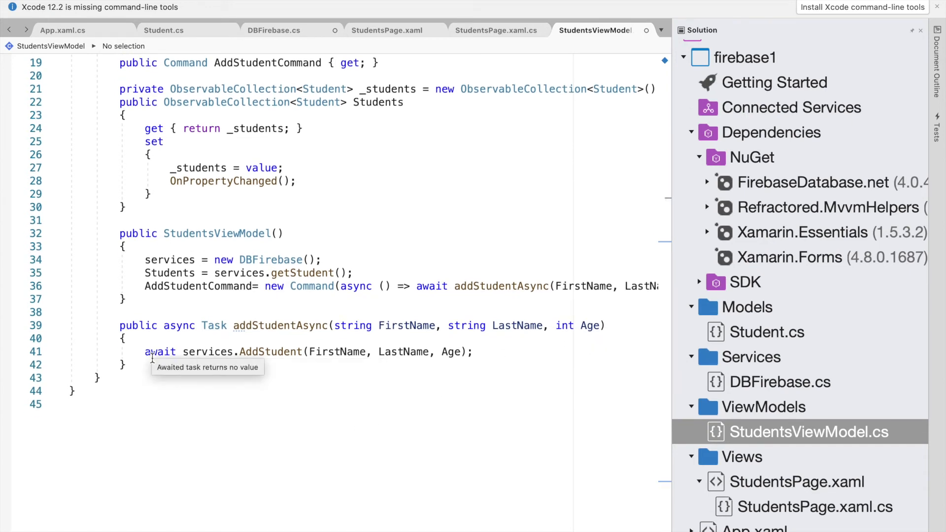
{"action": "mouse_move", "coordinate": [240, 352]}
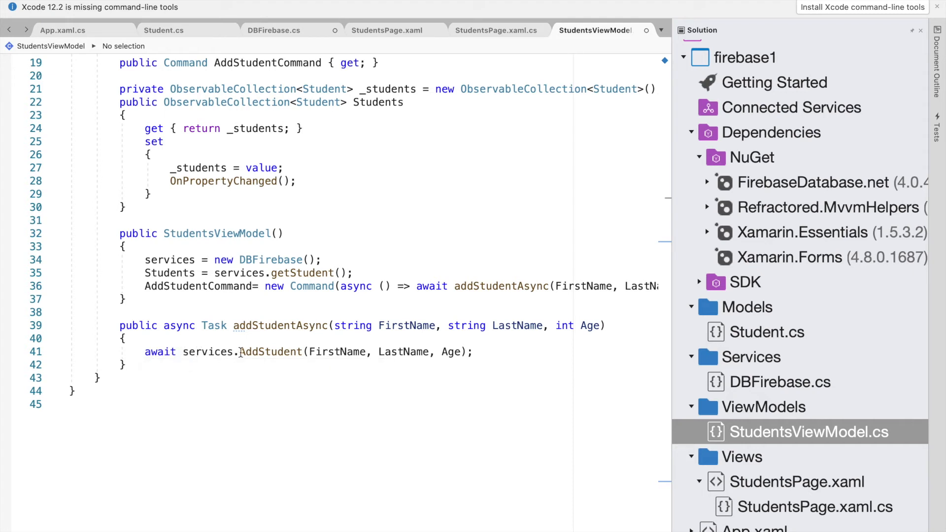
{"action": "mouse_move", "coordinate": [335, 352]}
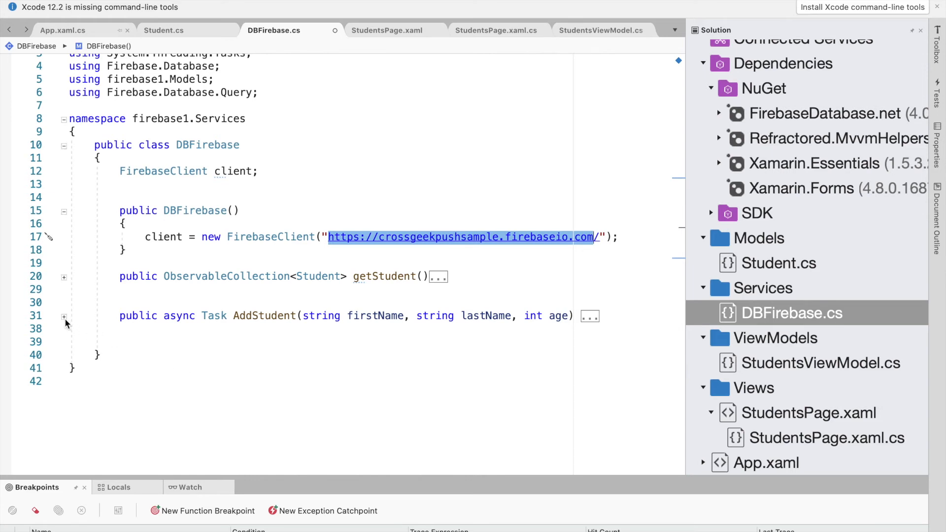
- Unfold AddStudent showing the Student posted via client.Child("Students").PostAsync
{"action": "left_click", "coordinate": [64, 316]}
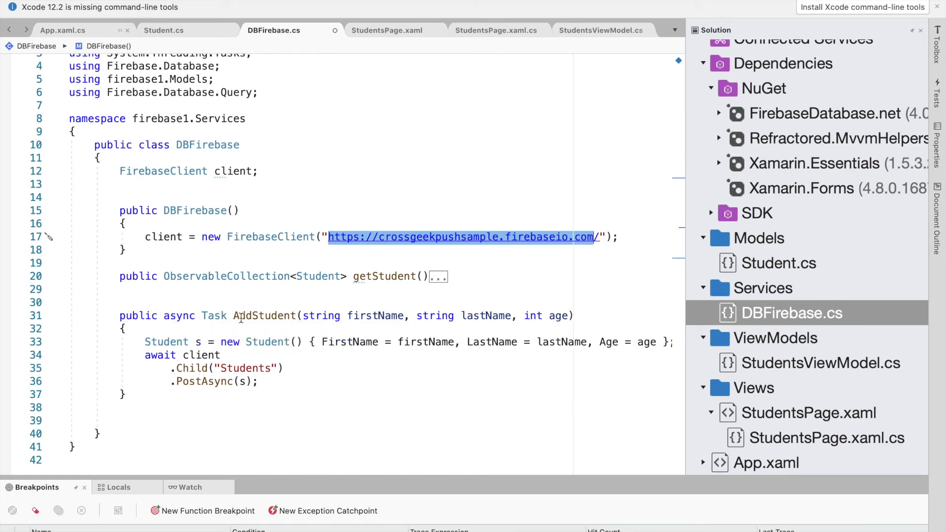
{"action": "scroll", "scroll_direction": "right", "scroll_amount": 3}
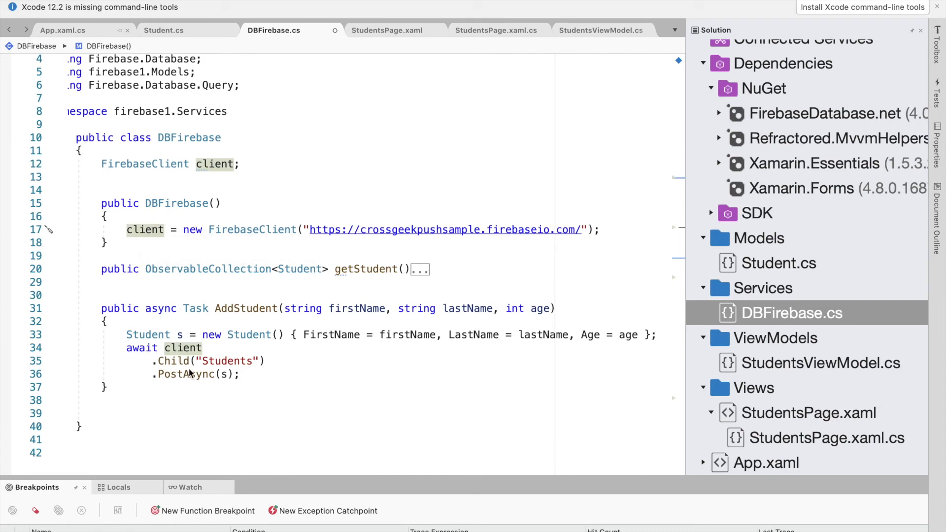
{"action": "mouse_move", "coordinate": [227, 374]}
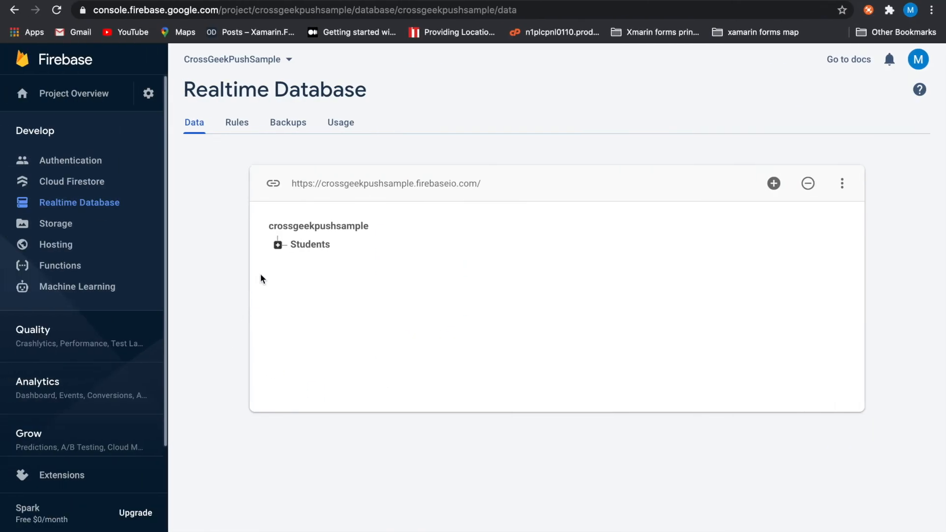
- View the Realtime Database data showing the Students node under crossgeekpushsample
{"action": "left_click", "coordinate": [278, 244]}
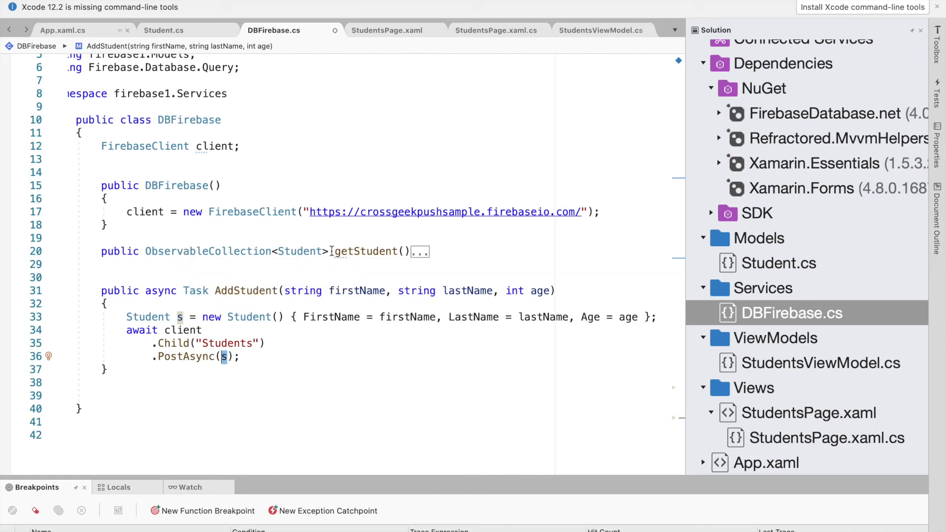
- Unfold getStudent returning Students as an ObservableCollection, then bring up StudentsViewModel.cs
{"action": "left_click", "coordinate": [419, 251]}
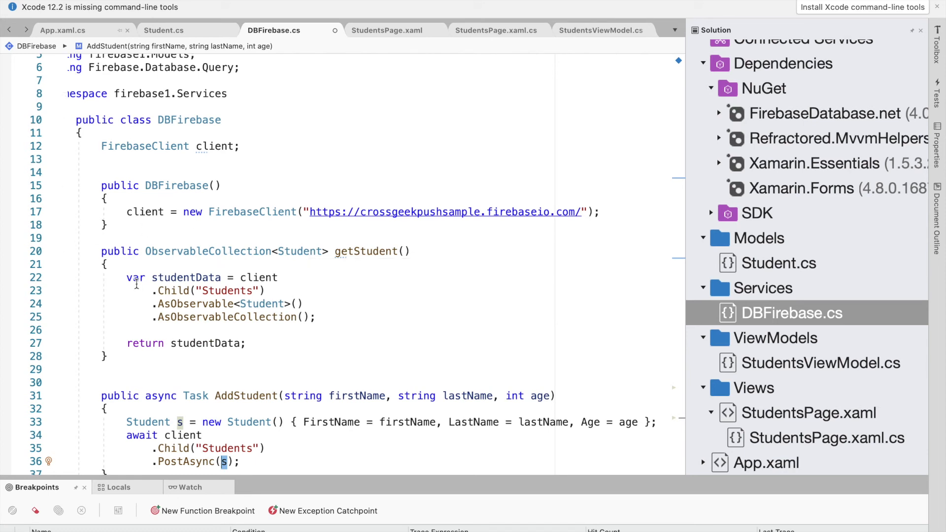
{"action": "mouse_move", "coordinate": [186, 276]}
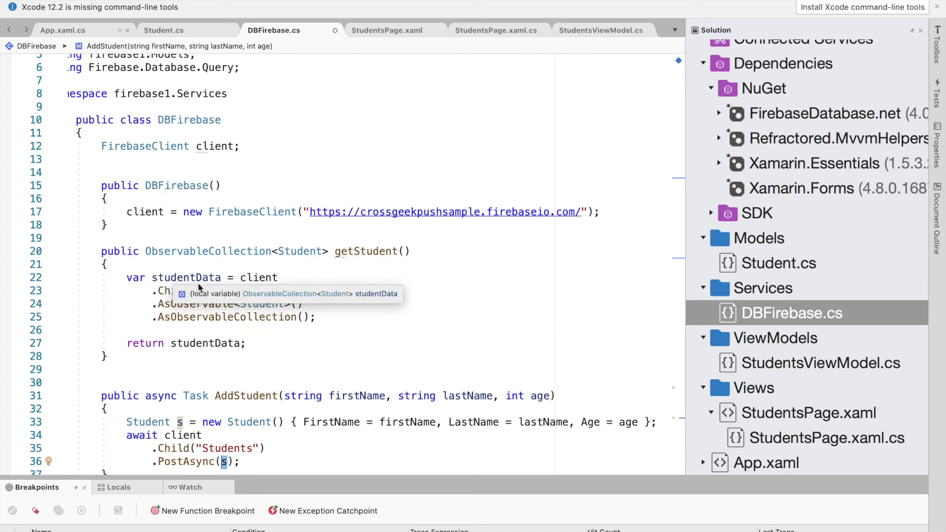
{"action": "mouse_move", "coordinate": [254, 277]}
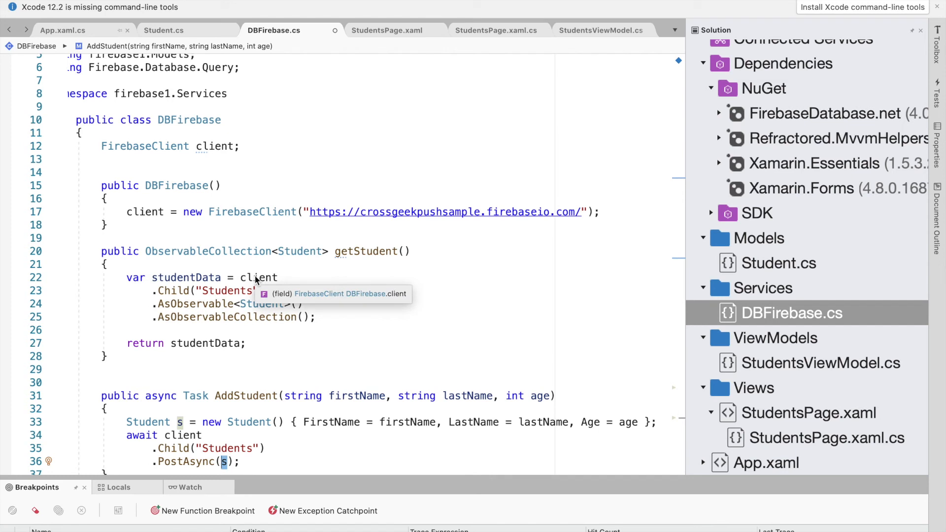
{"action": "mouse_move", "coordinate": [235, 301]}
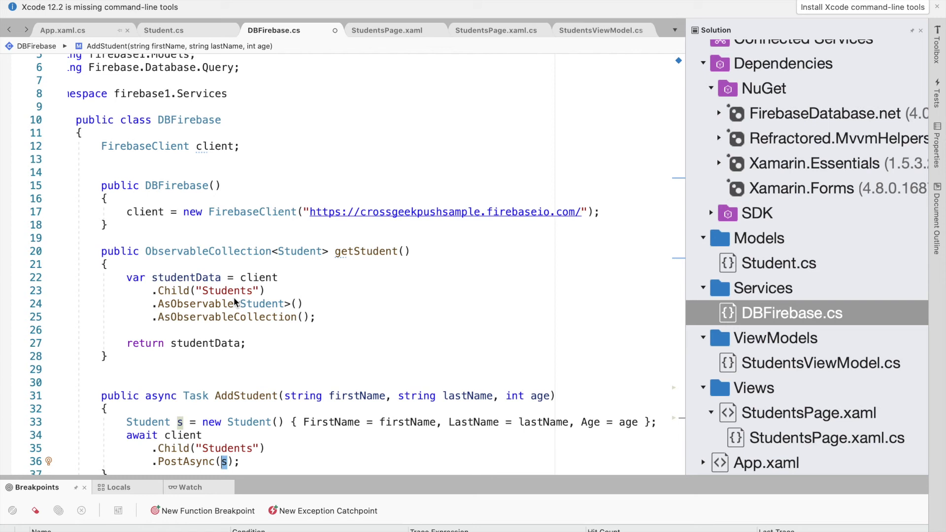
{"action": "mouse_move", "coordinate": [197, 303]}
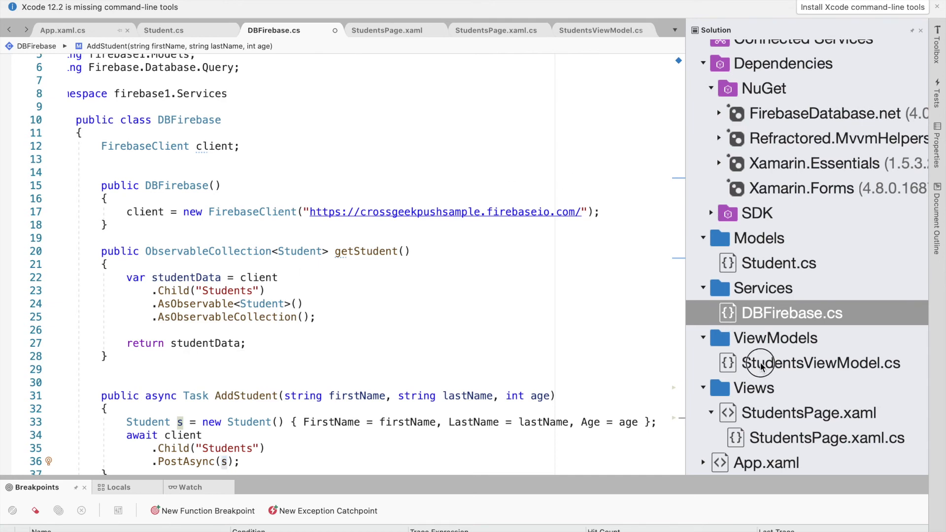
{"action": "left_click", "coordinate": [821, 362]}
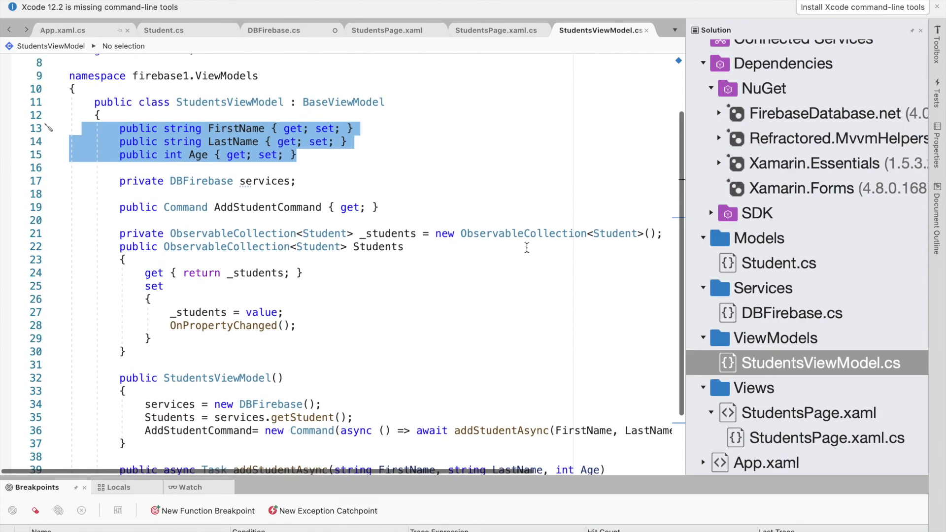
- Assign Students = services.getStudent(); in the StudentsViewModel constructor and run the app
{"action": "scroll", "scroll_direction": "down", "scroll_amount": 3}
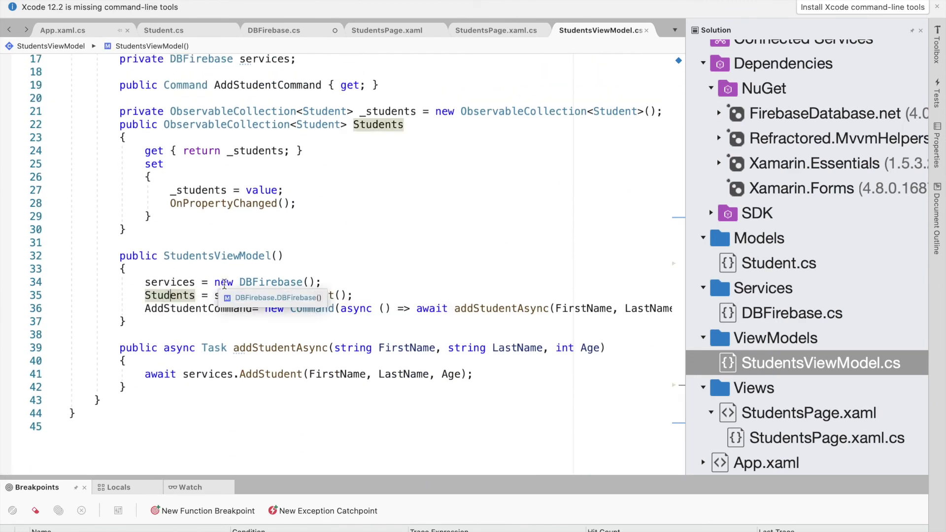
{"action": "type", "text": "services.getStudent();"}
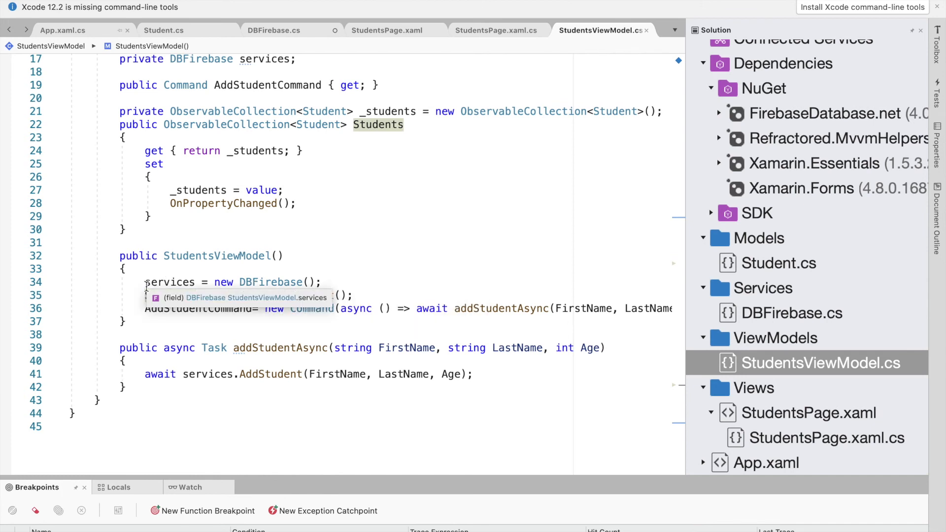
{"action": "type", "text": "Students = services.getStudent();"}
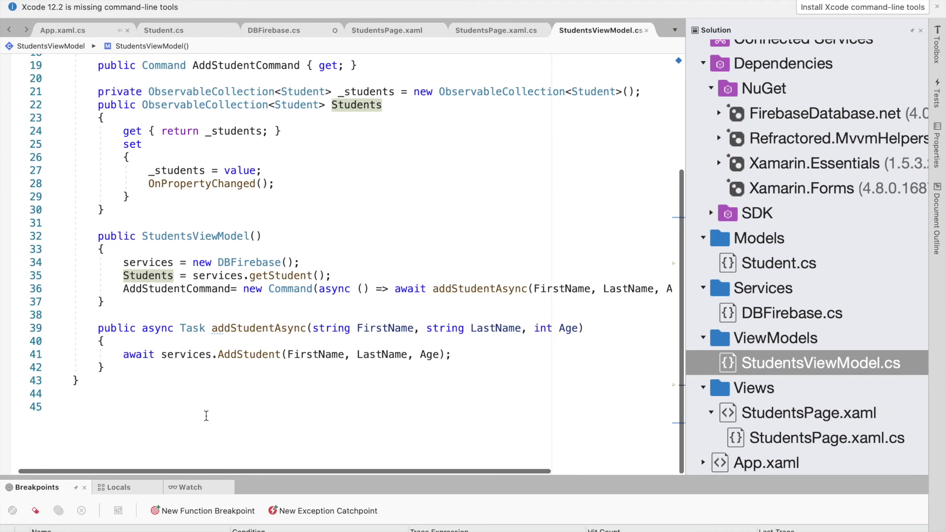
{"action": "left_click", "coordinate": [186, 355]}
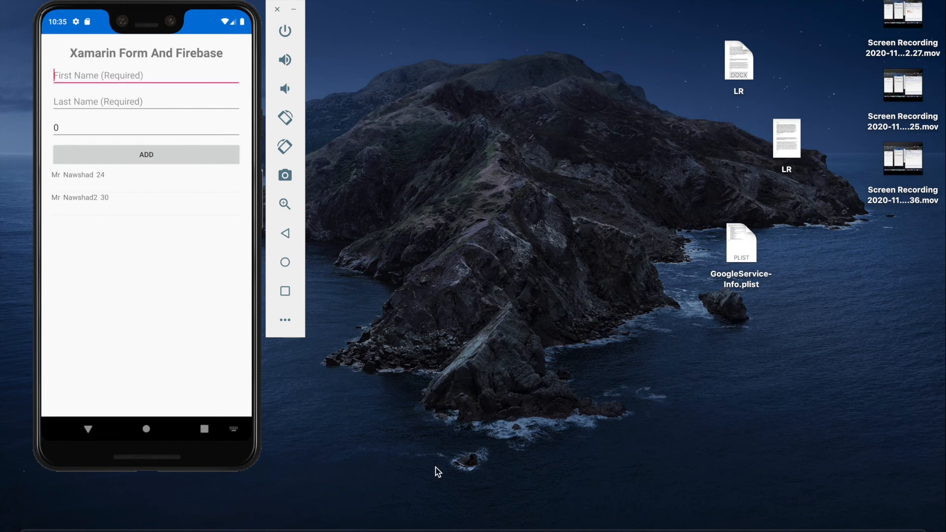
- Add a new student Jon Dow, age 13, through the app's form so it joins the list
{"action": "left_click", "coordinate": [145, 76]}
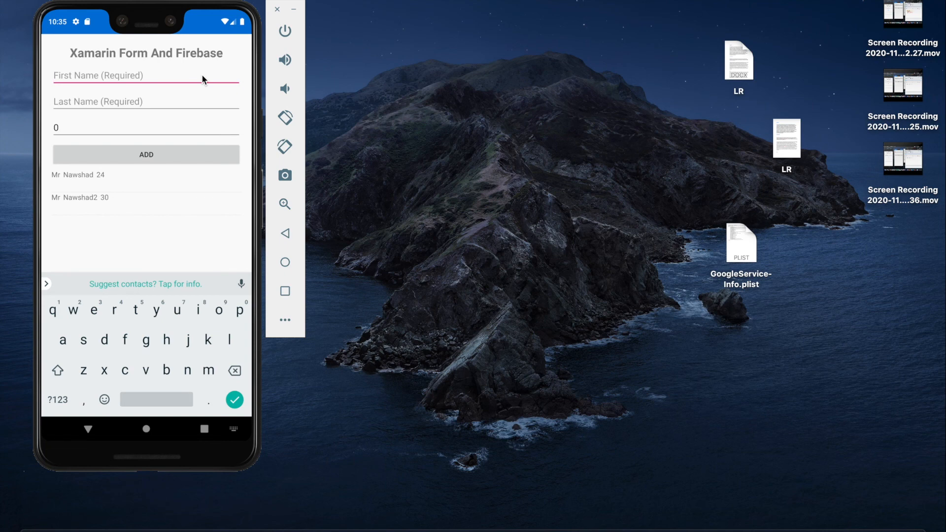
{"action": "type", "text": "Jon"}
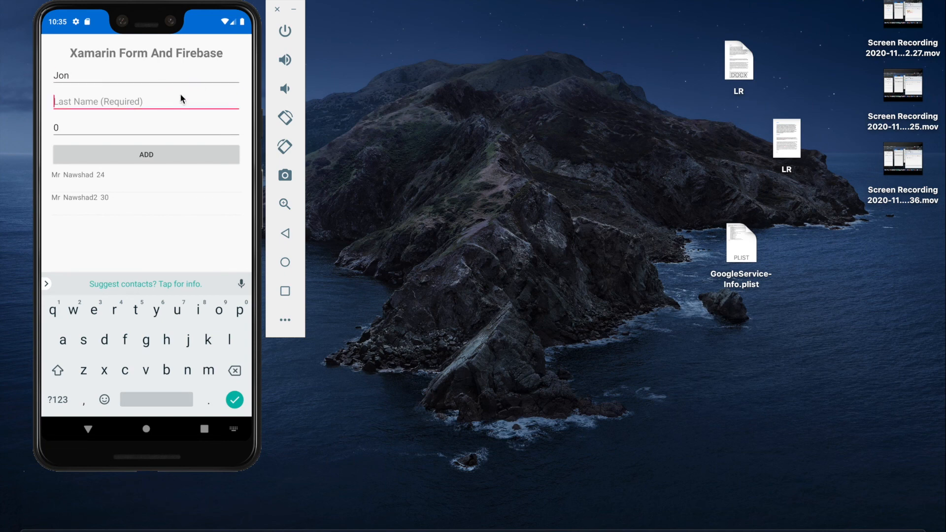
{"action": "type", "text": "F"}
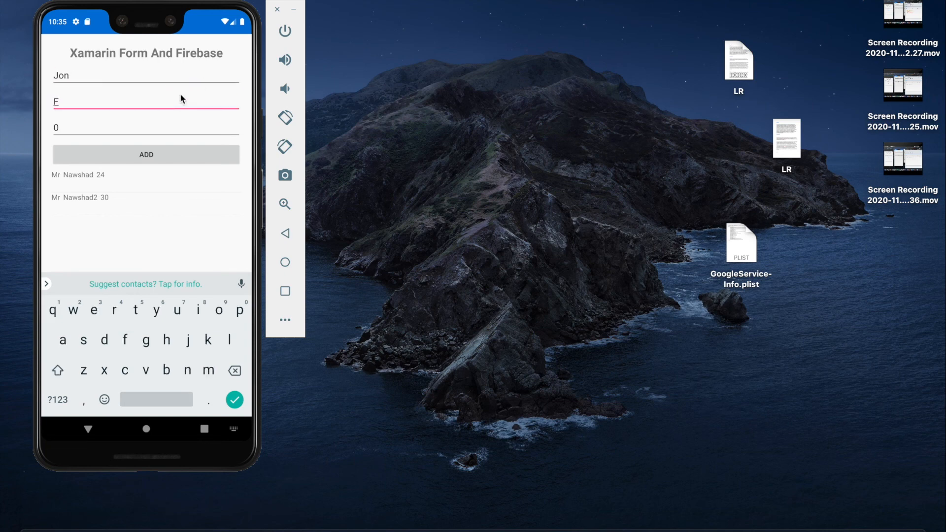
{"action": "type", "text": "ow"}
{"action": "left_click", "coordinate": [146, 126]}
{"action": "type", "text": "1"}
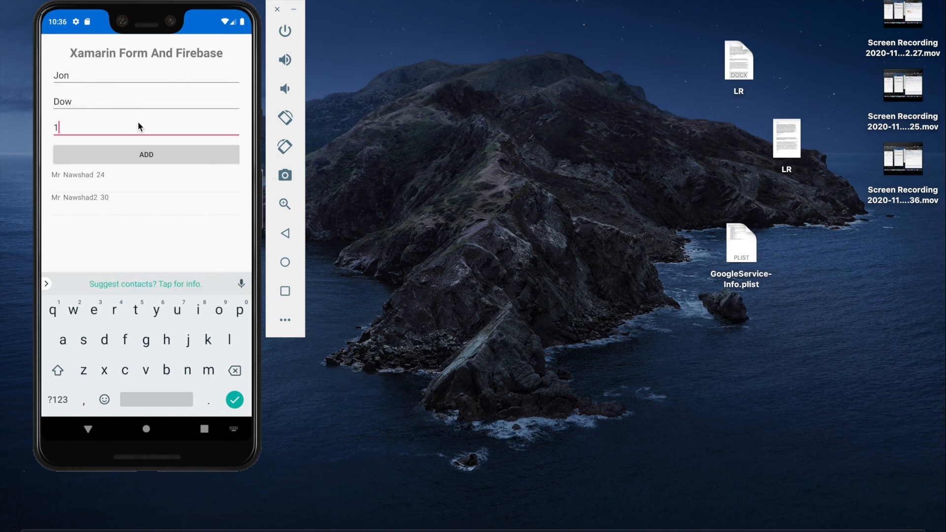
{"action": "type", "text": "3"}
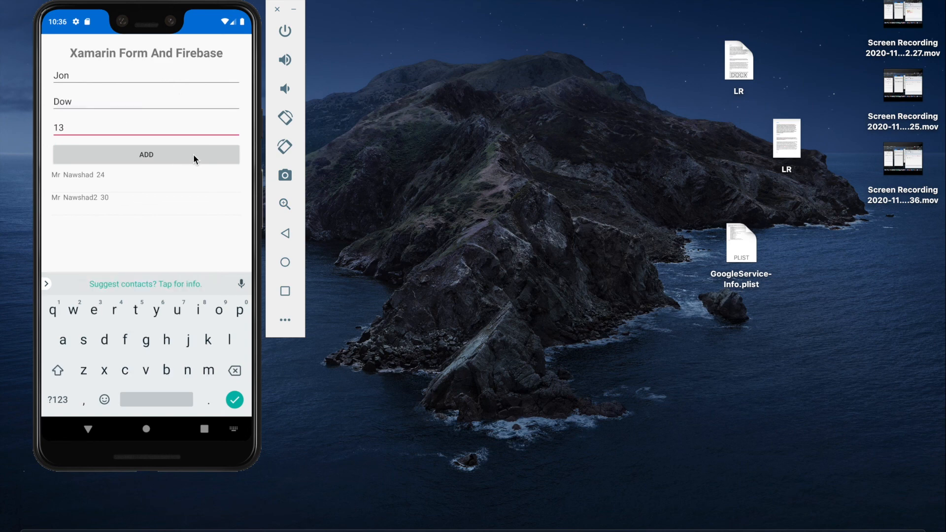
{"action": "left_click", "coordinate": [145, 154]}
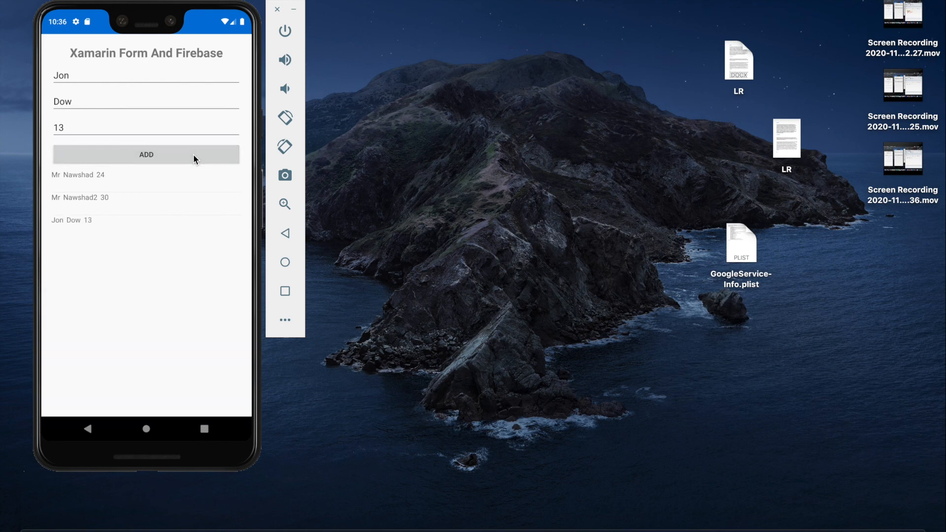
{"action": "mouse_move", "coordinate": [72, 225]}
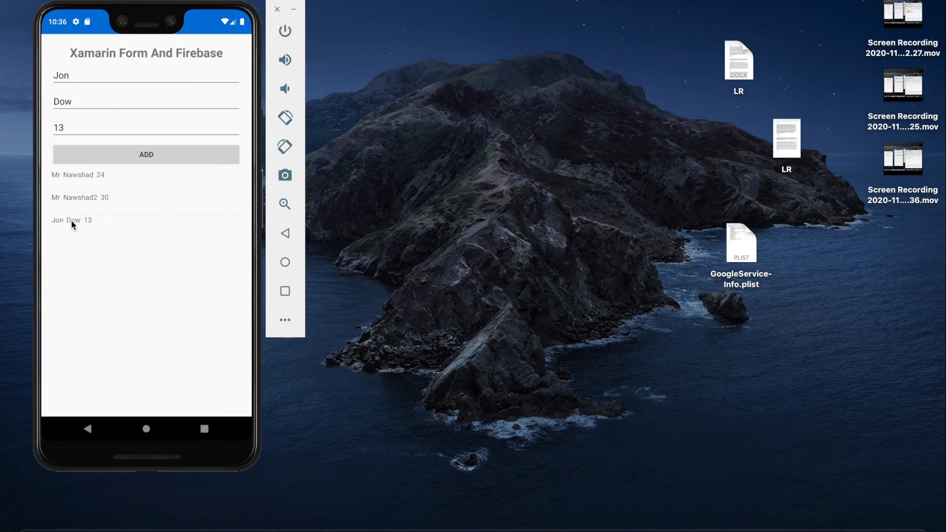
{"action": "mouse_move", "coordinate": [145, 242]}
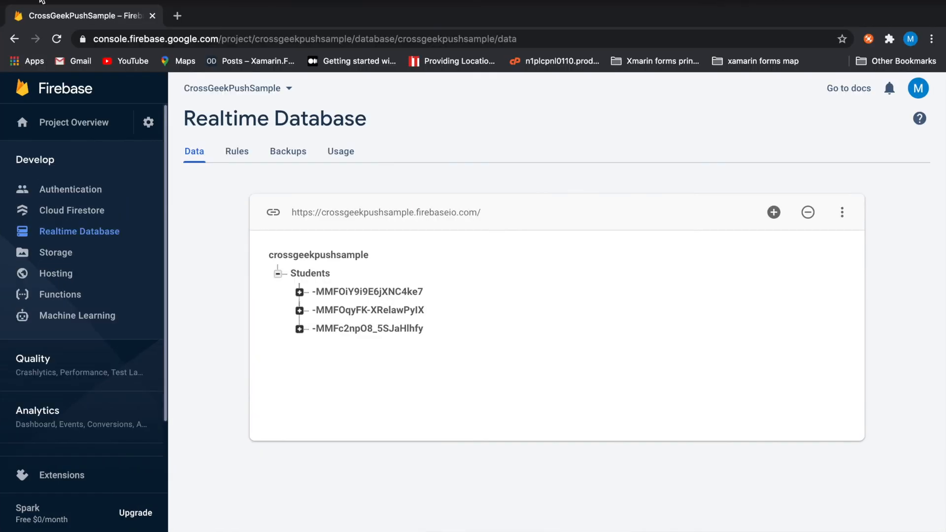
- Edit the first student record's FirstName value in Firebase to read Hello
{"action": "left_click", "coordinate": [301, 291]}
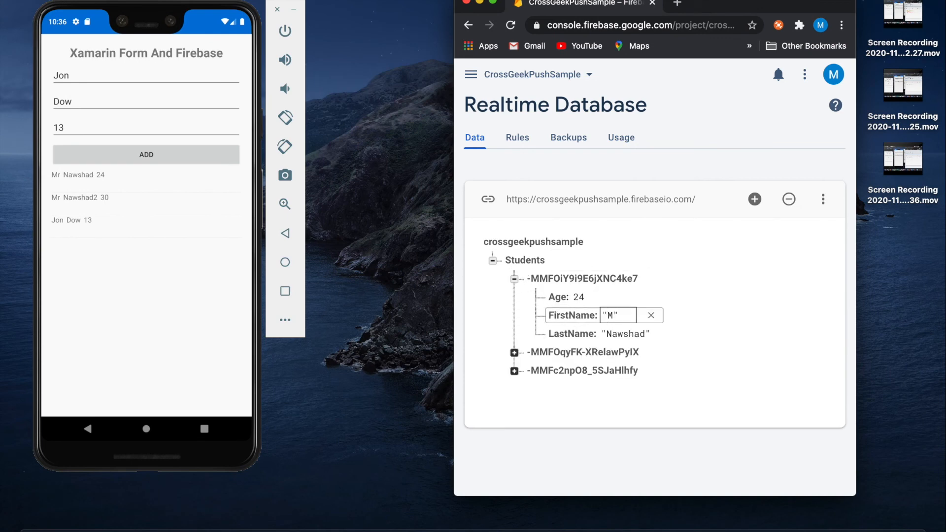
{"action": "type", "text": "He"}
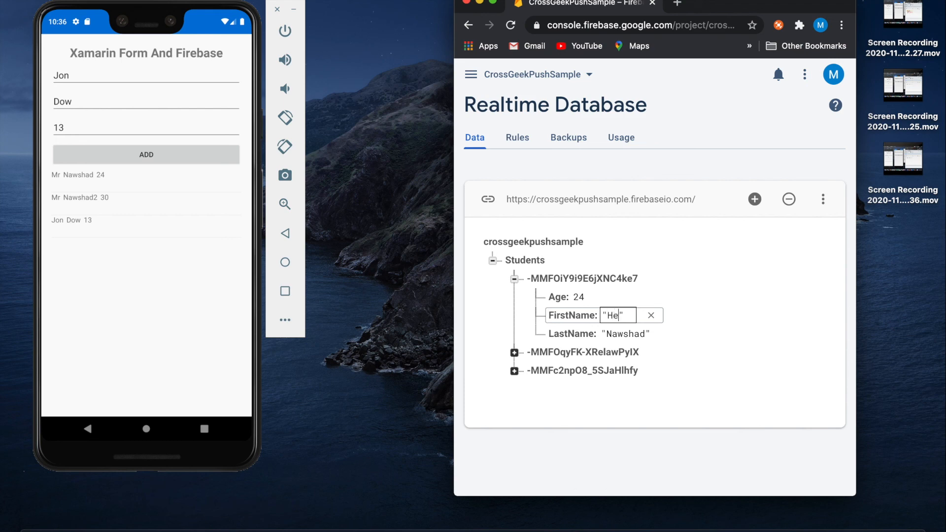
{"action": "type", "text": "llo"}
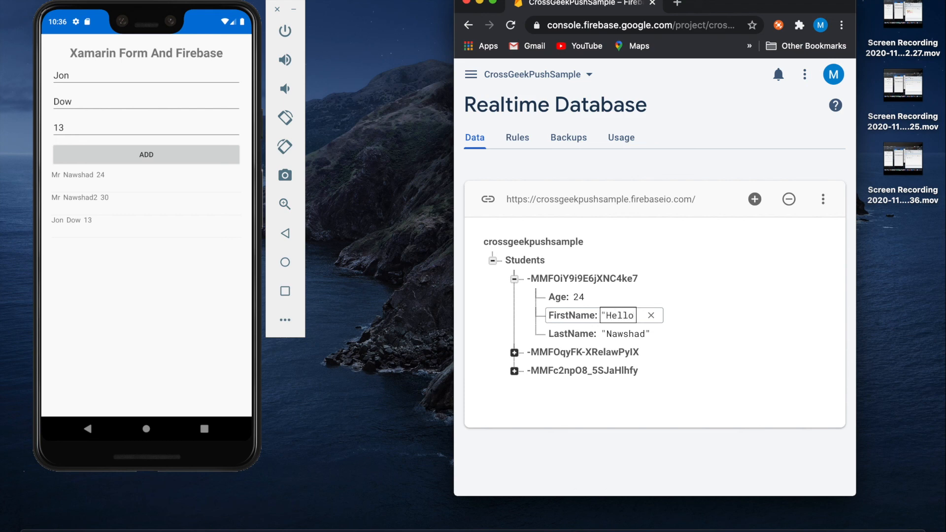